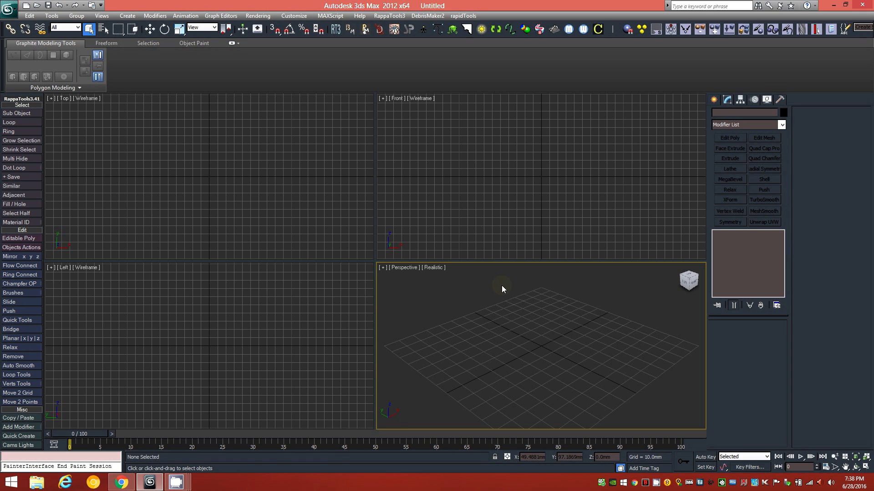
mouse_move(528, 376)
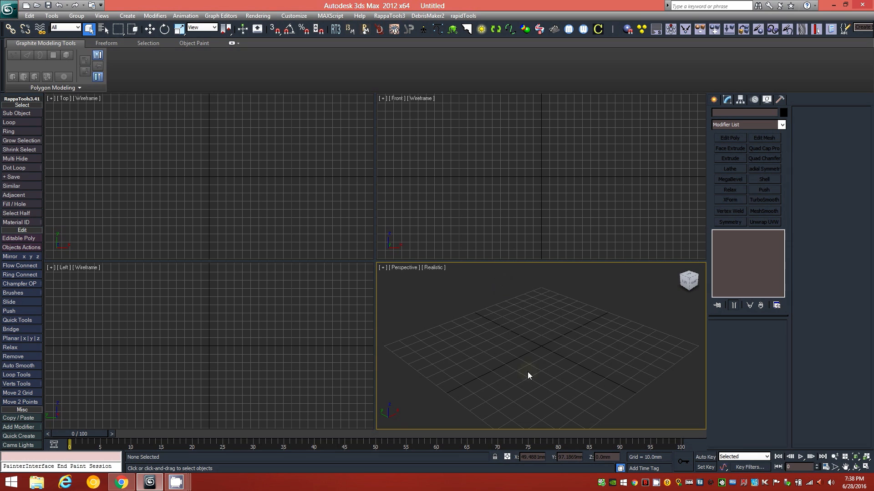
mouse_move(457, 385)
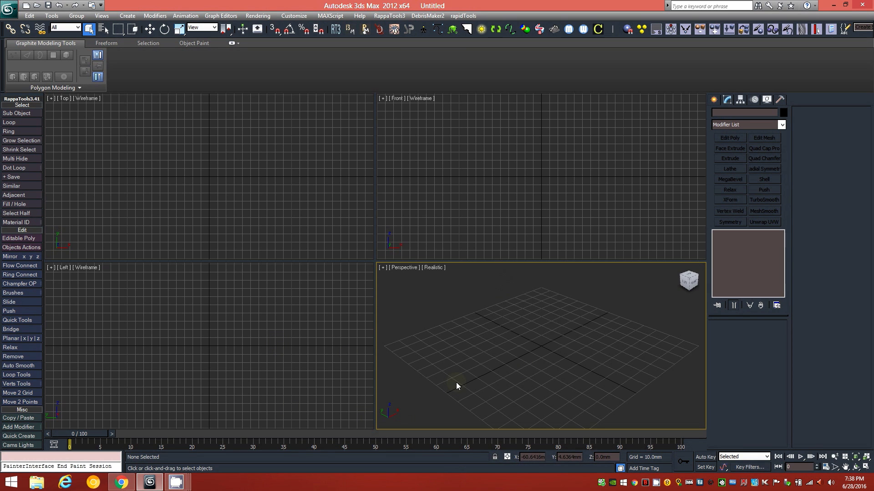
mouse_move(465, 376)
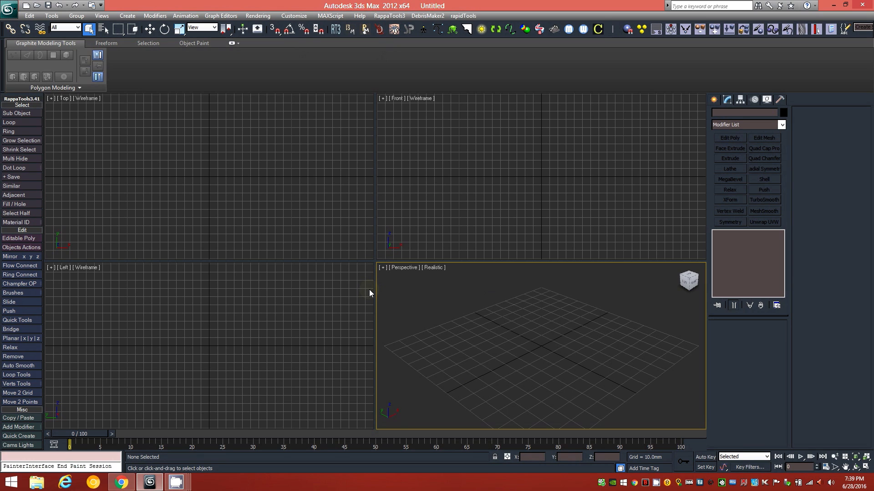
mouse_move(382, 325)
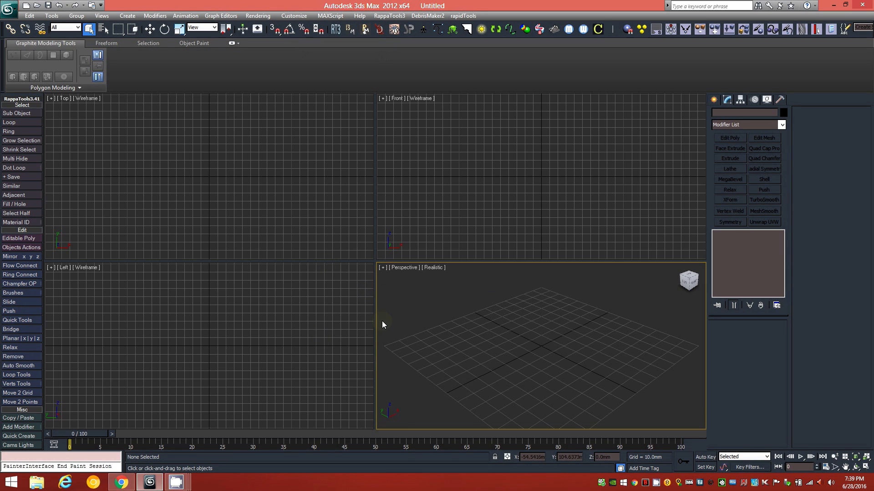
mouse_move(428, 319)
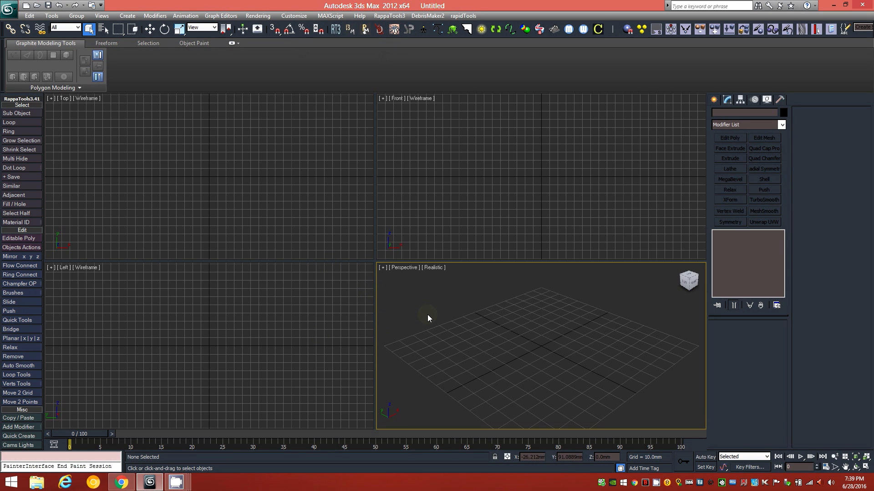
mouse_move(432, 315)
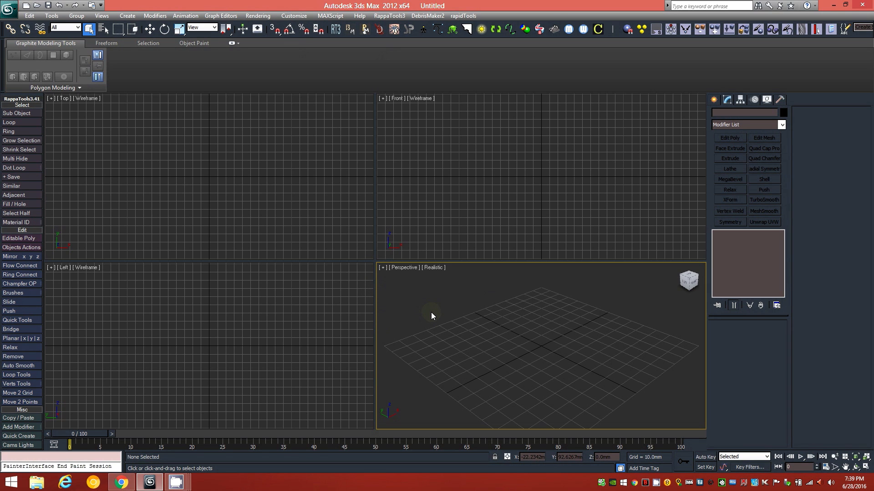
mouse_move(633, 333)
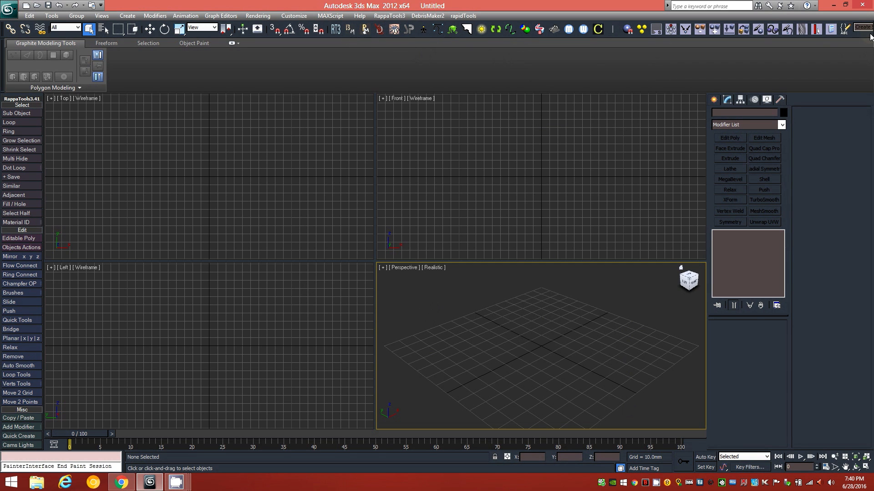
mouse_move(847, 52)
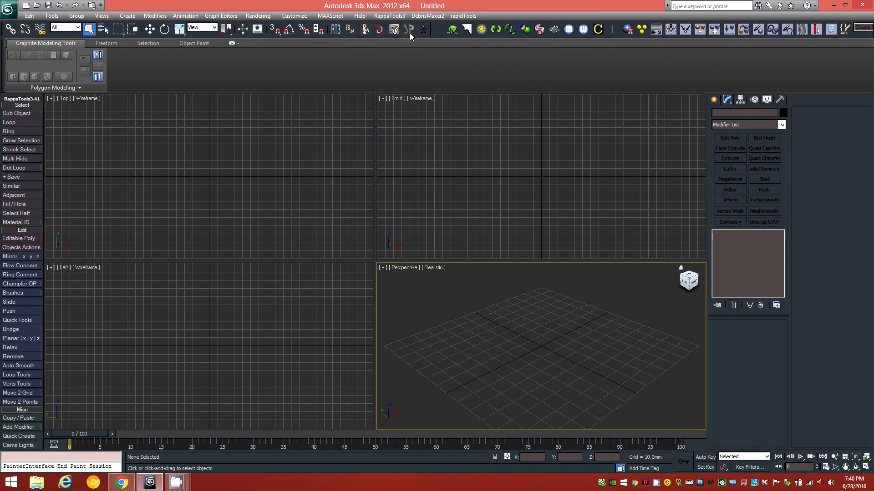
mouse_move(497, 51)
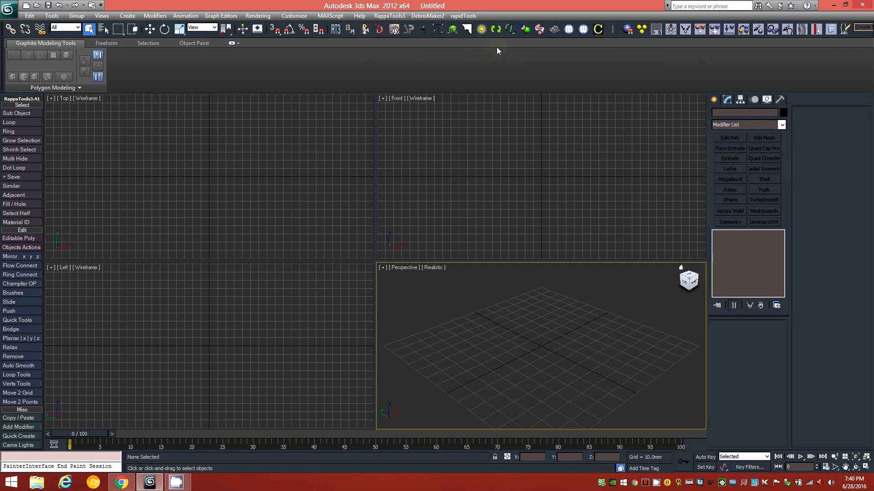
mouse_move(508, 68)
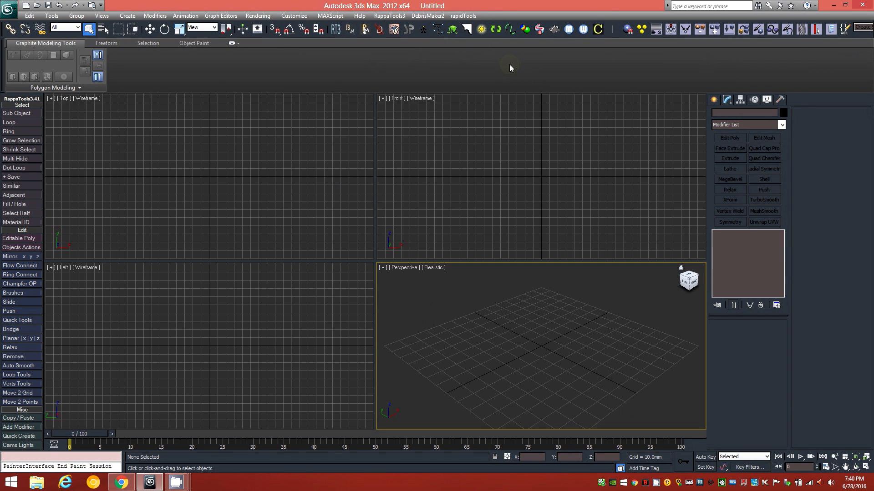
mouse_move(396, 29)
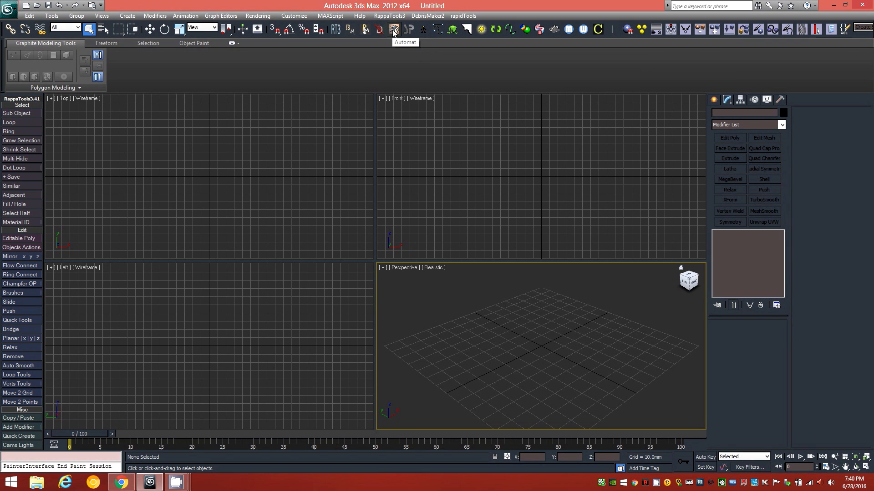
mouse_move(394, 31)
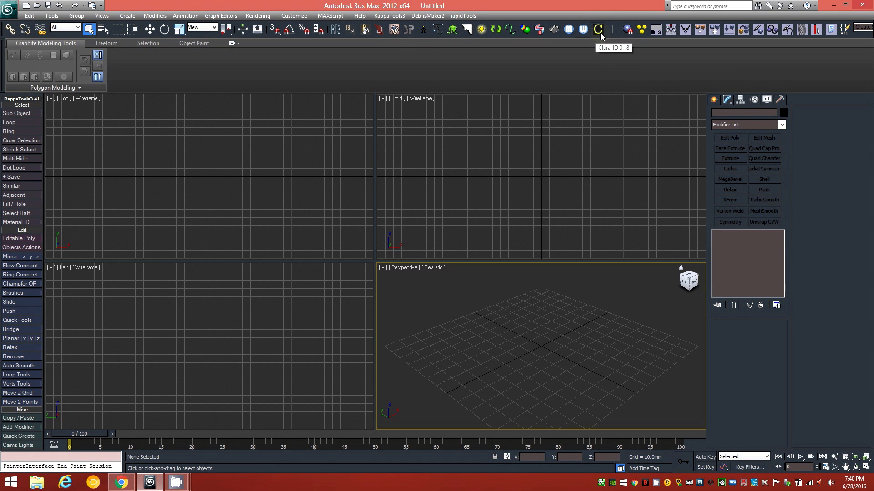
mouse_move(514, 194)
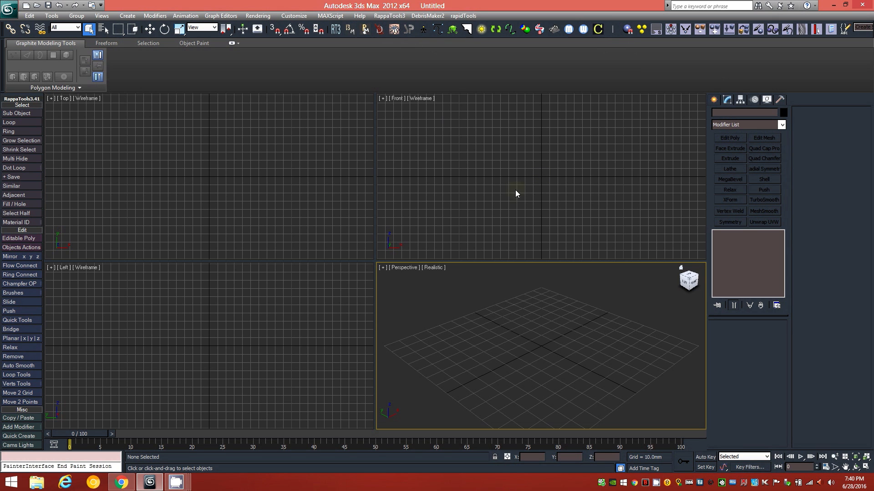
Bring up Customize User Interface, show the Tik Works category actions, then its Menus settings
click(293, 16)
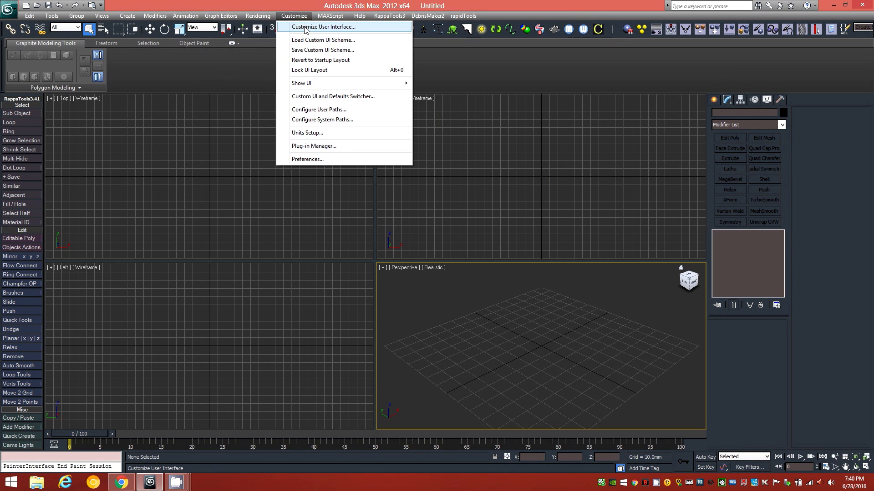
click(323, 26)
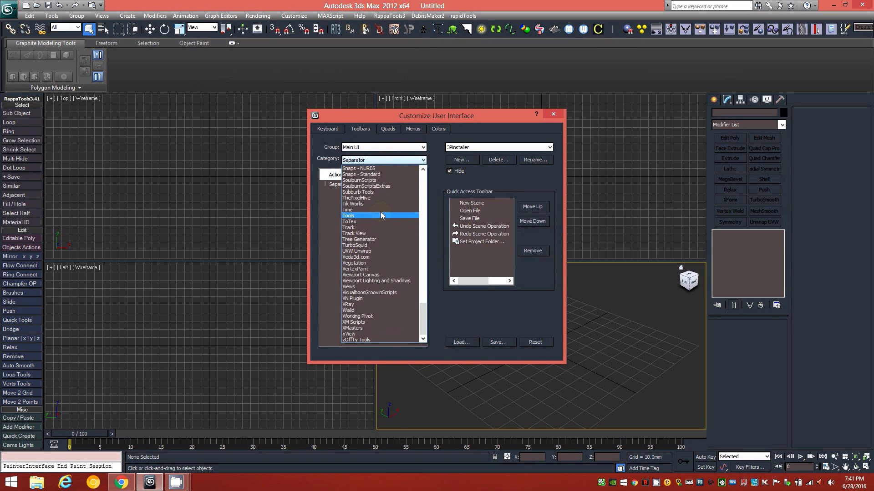
click(355, 204)
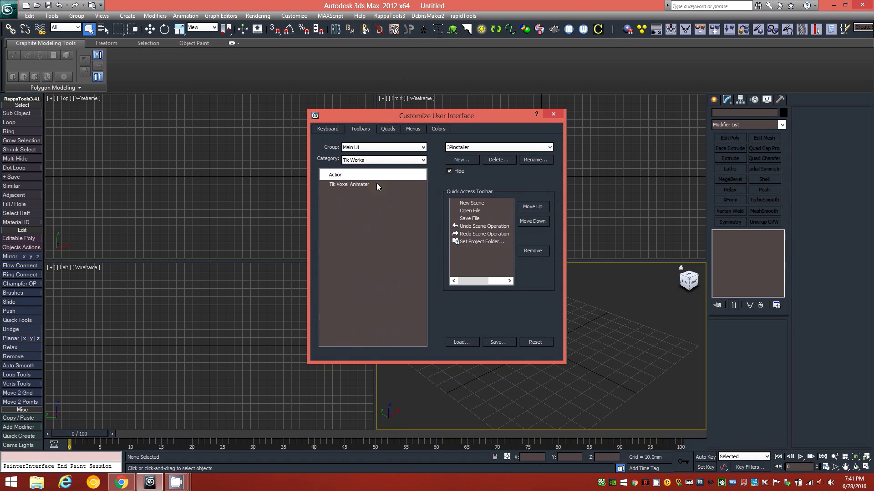
mouse_move(382, 174)
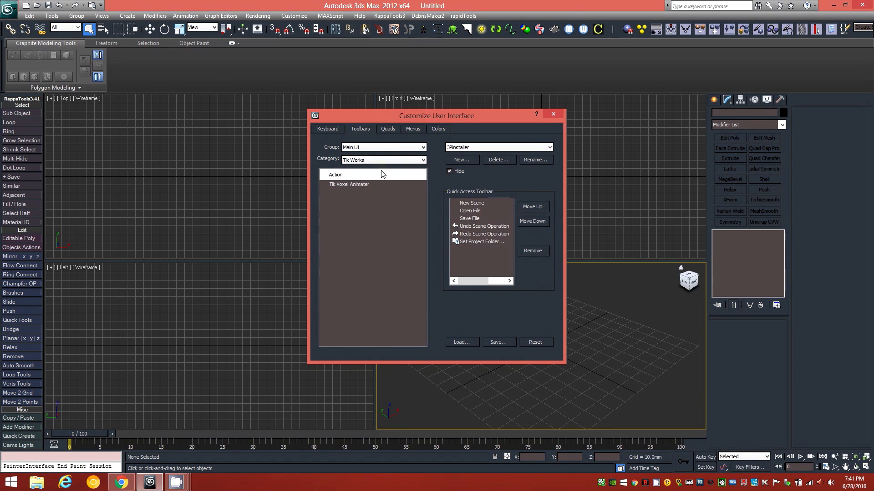
mouse_move(378, 181)
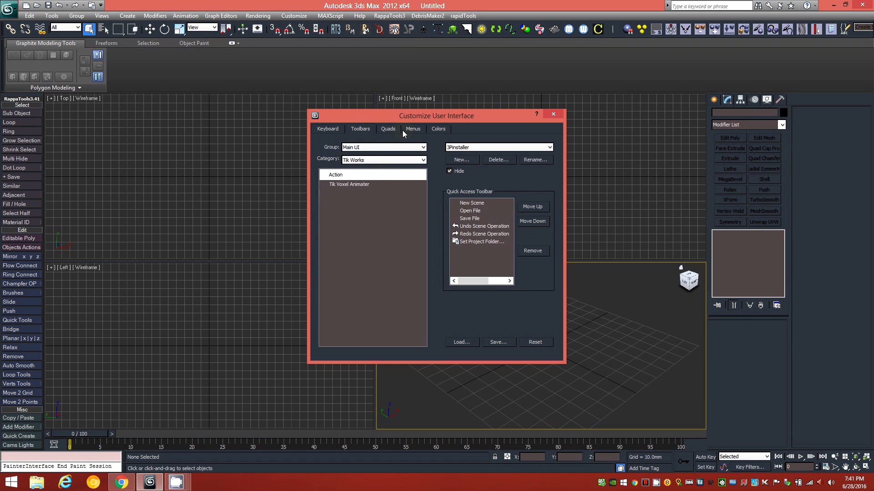
click(413, 129)
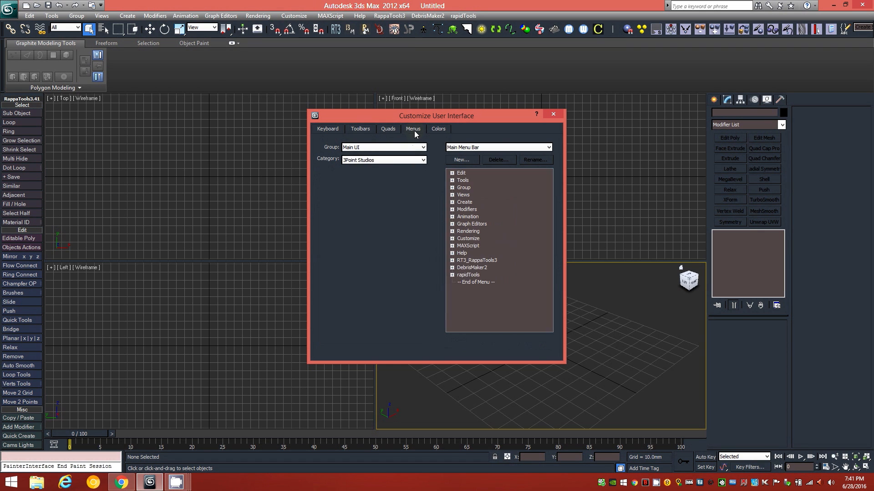
Close the Customize User Interface dialog to return to the empty scene viewports
click(552, 113)
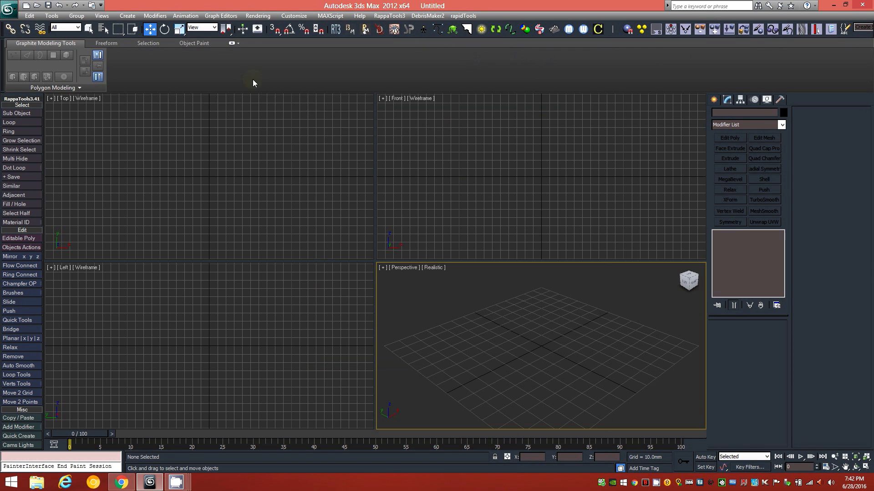
mouse_move(257, 131)
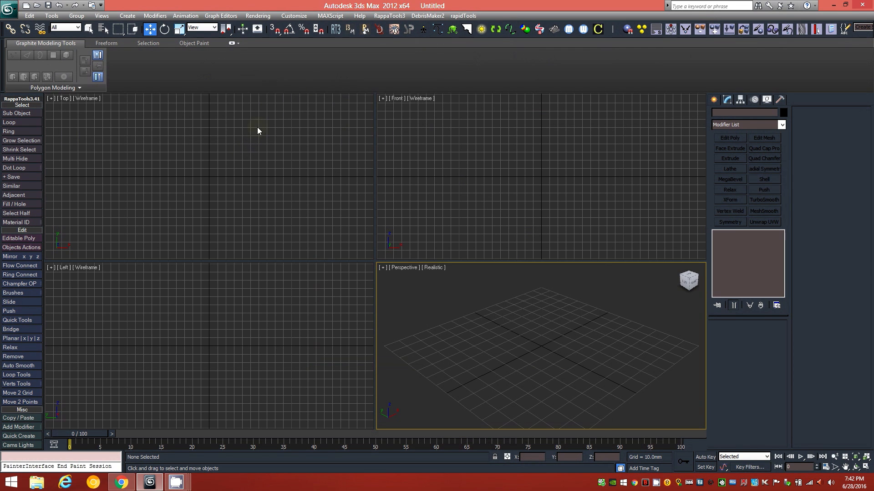
mouse_move(73, 71)
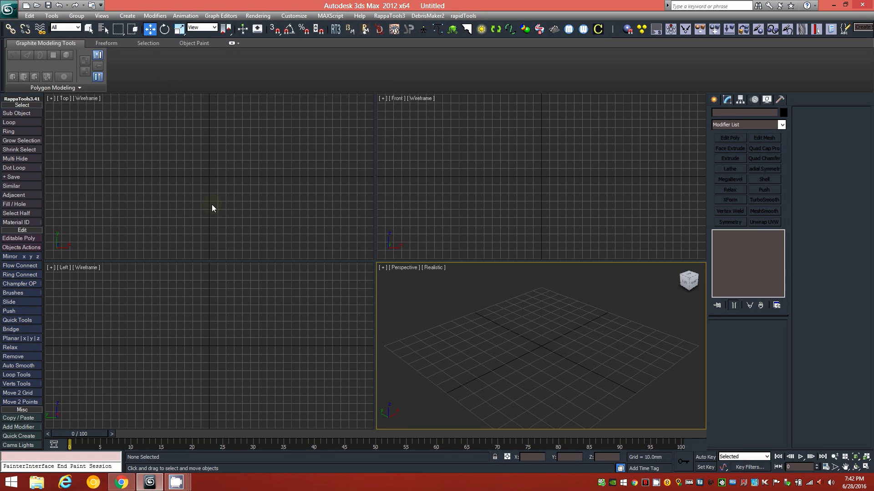
mouse_move(297, 222)
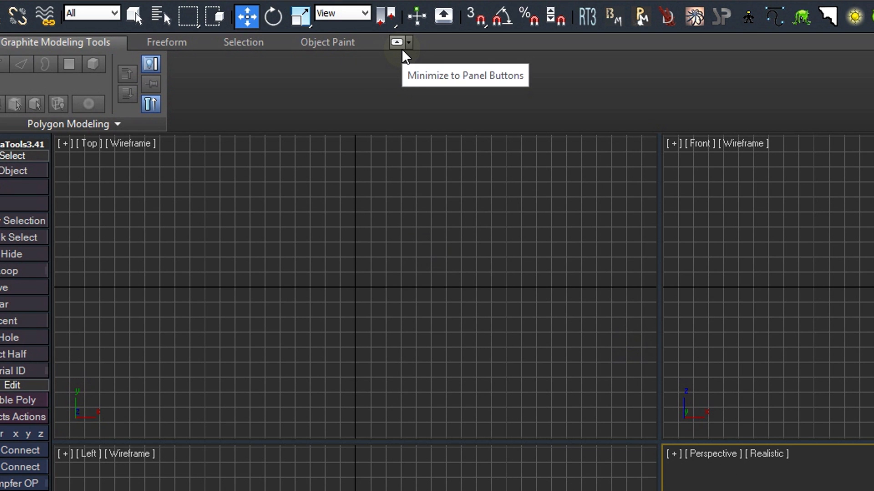
mouse_move(415, 53)
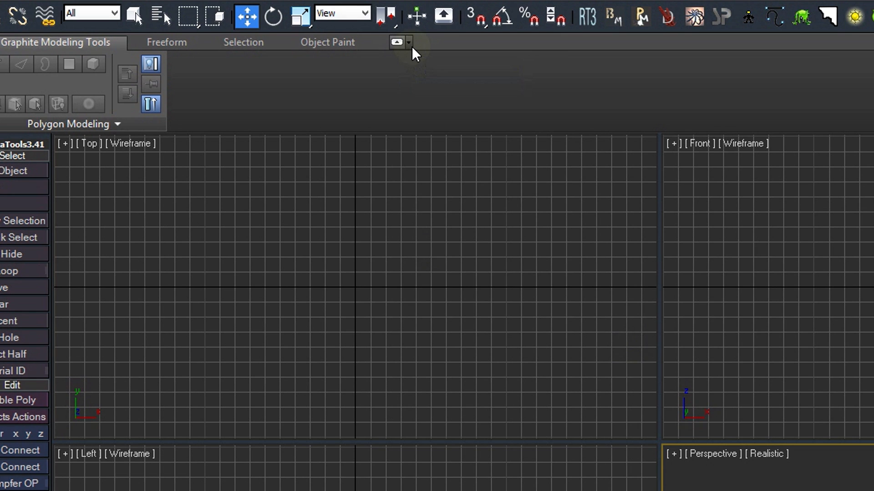
Cycle the Graphite Modeling Tools ribbon through its collapsed states down to panel tabs
click(409, 42)
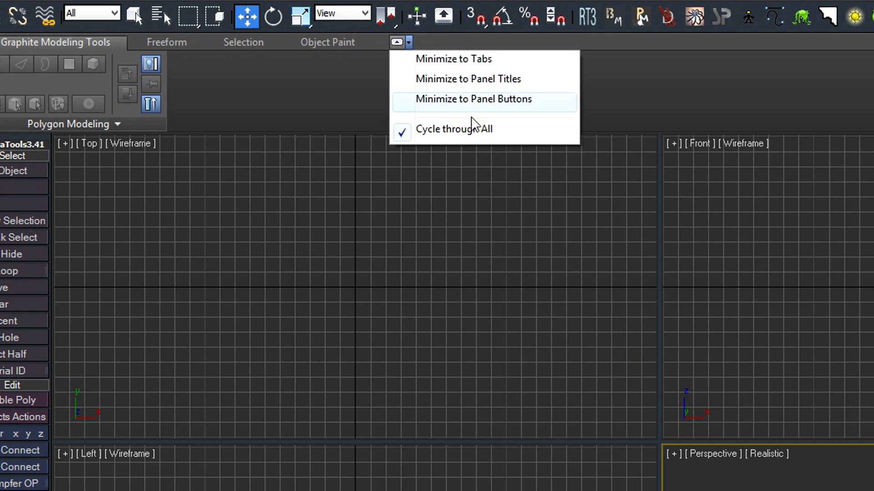
mouse_move(476, 132)
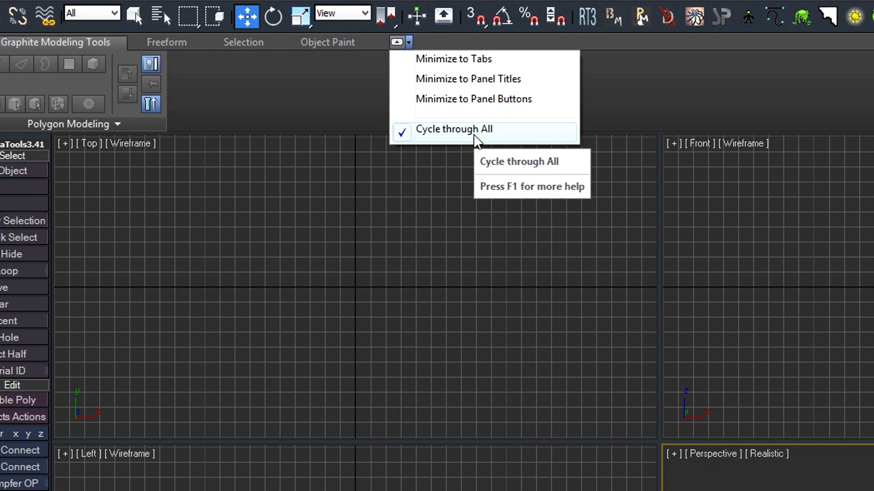
mouse_move(478, 146)
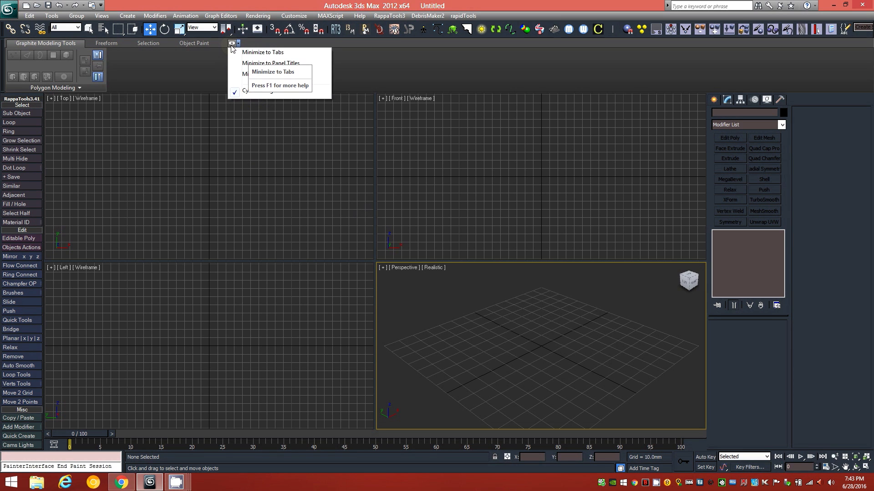
click(262, 52)
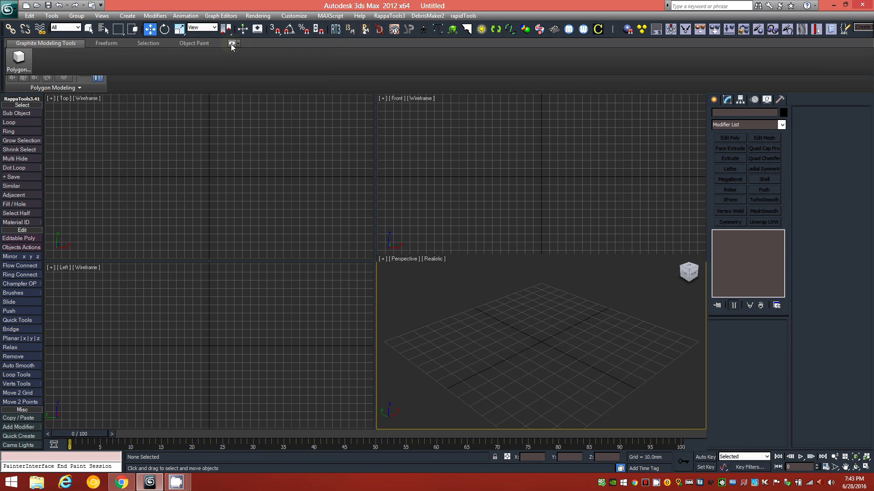
click(231, 43)
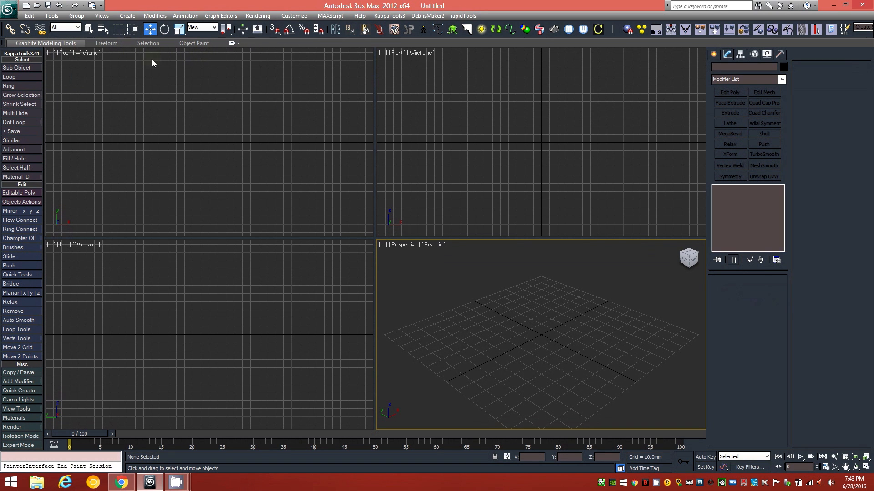
mouse_move(225, 55)
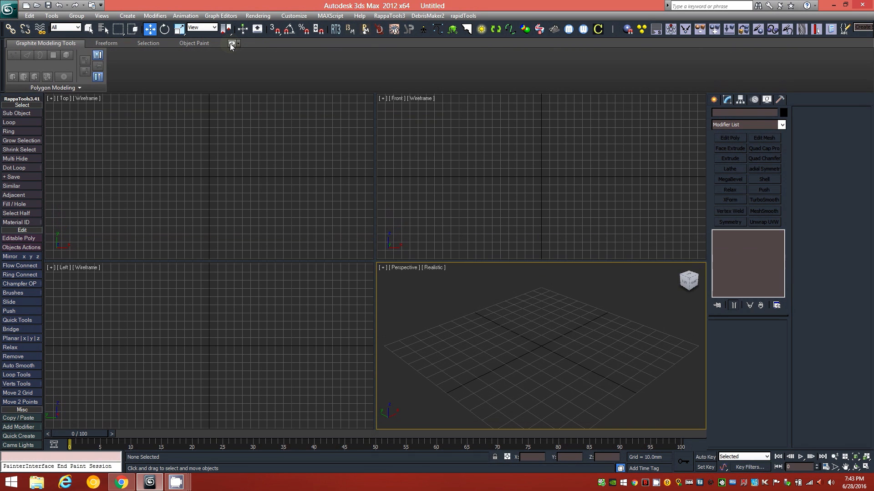
mouse_move(67, 88)
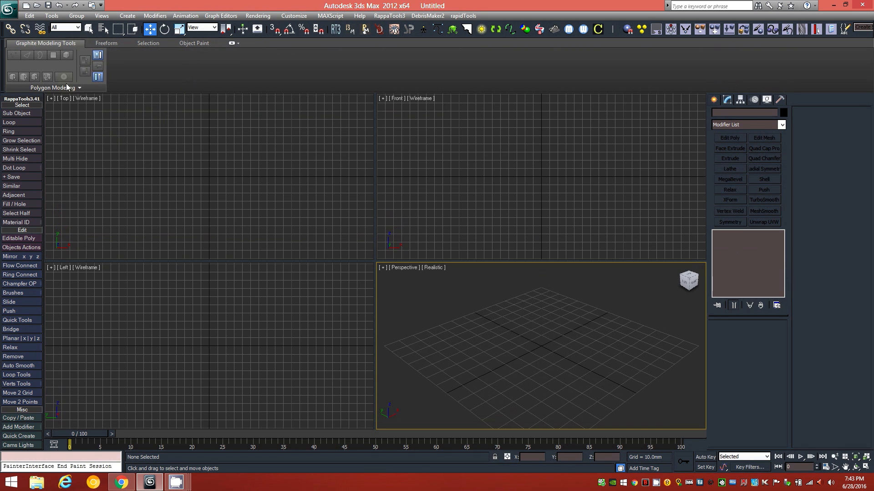
mouse_move(371, 208)
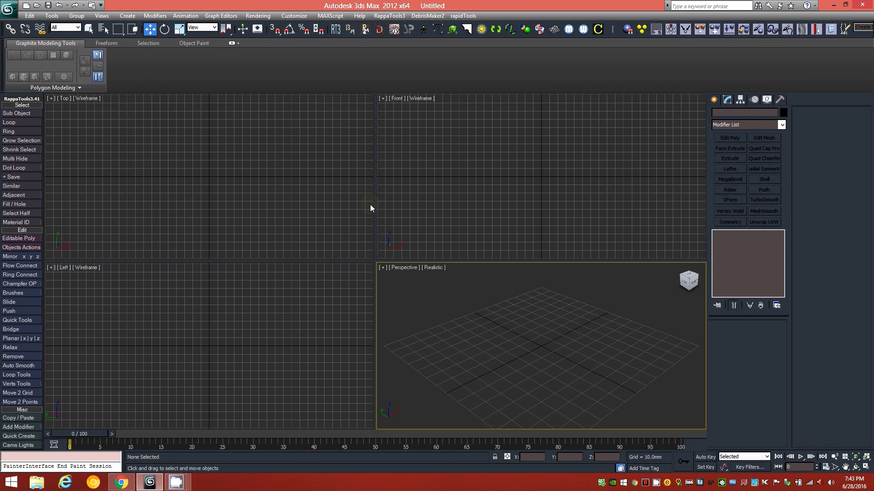
mouse_move(593, 74)
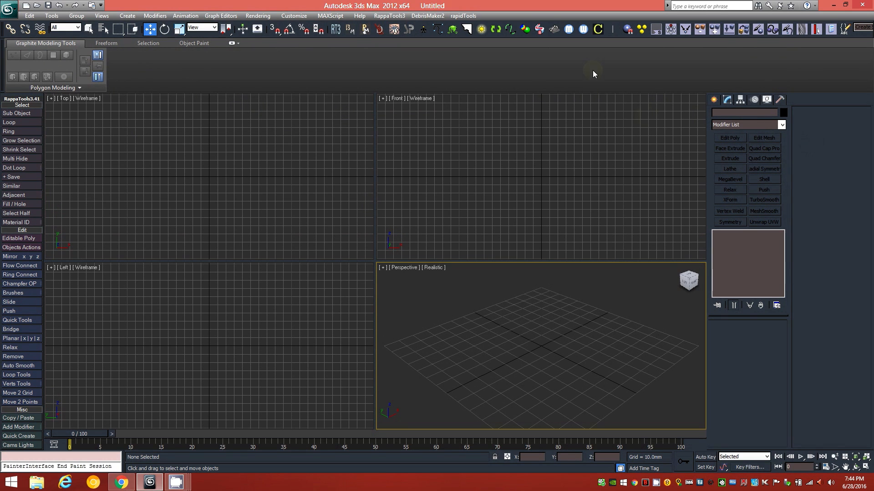
mouse_move(782, 124)
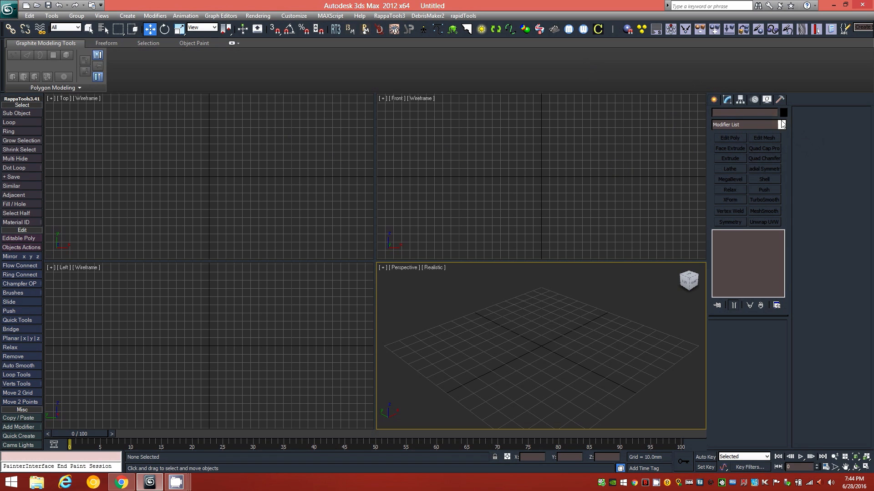
Create box primitive Box001 in the scene and show its modifier stack in the Modify panel
click(715, 100)
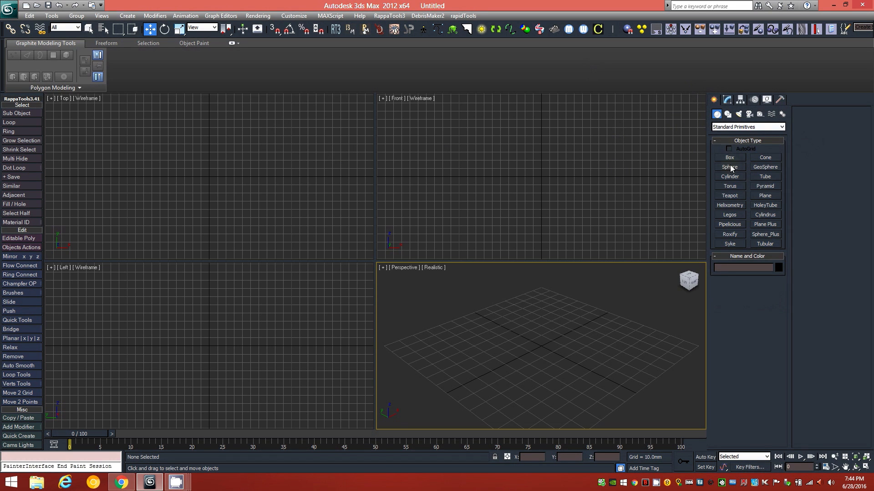
click(729, 157)
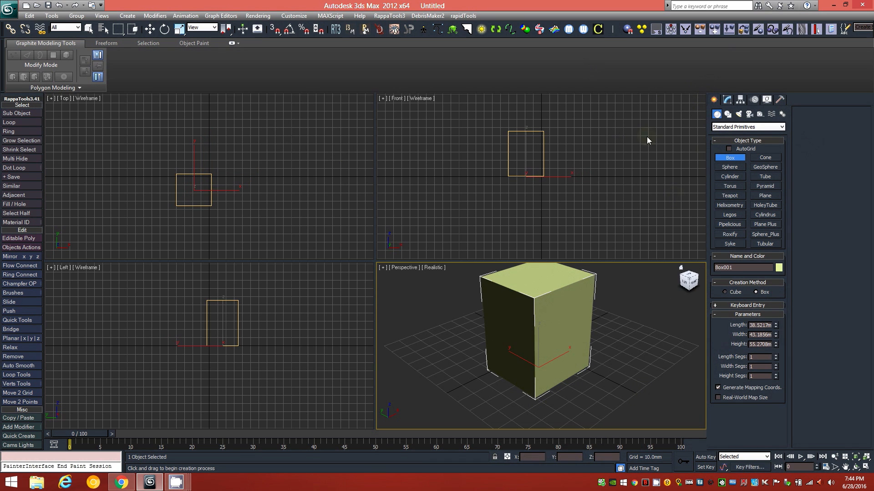
click(724, 99)
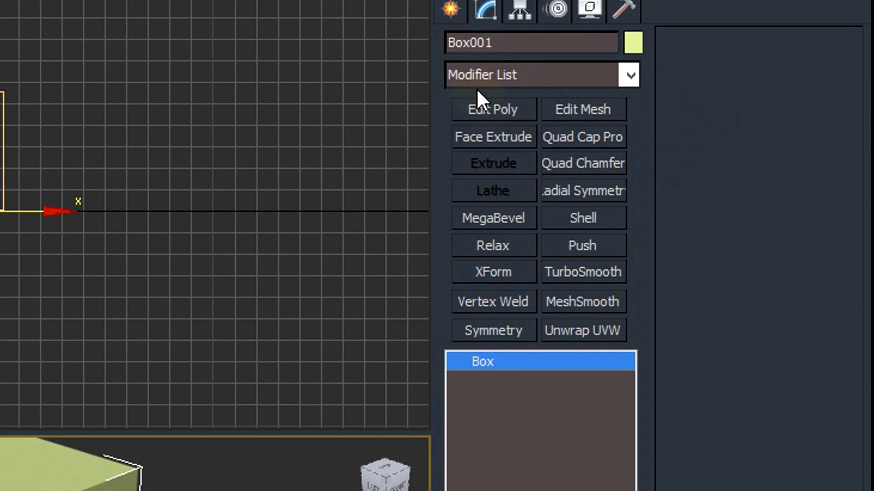
click(629, 74)
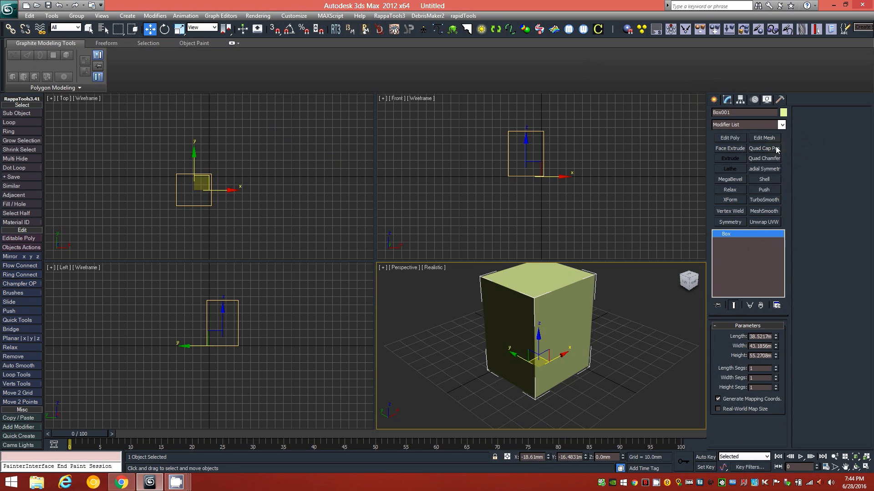
mouse_move(702, 156)
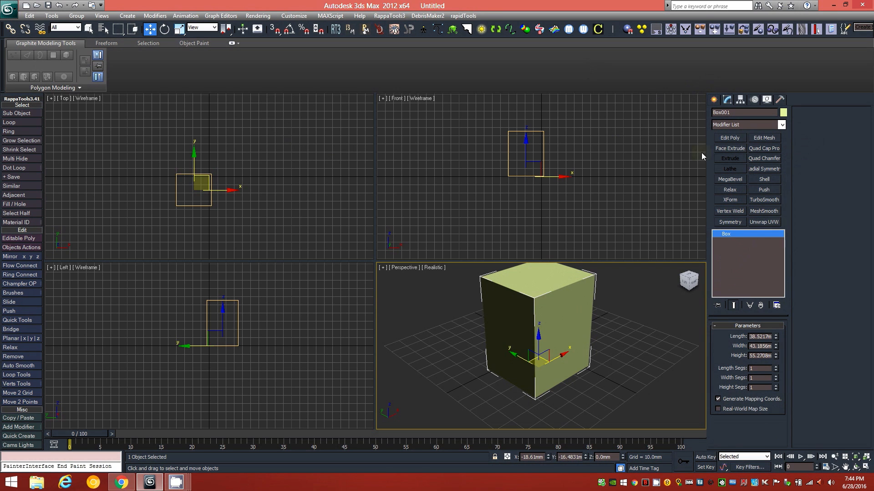
mouse_move(759, 172)
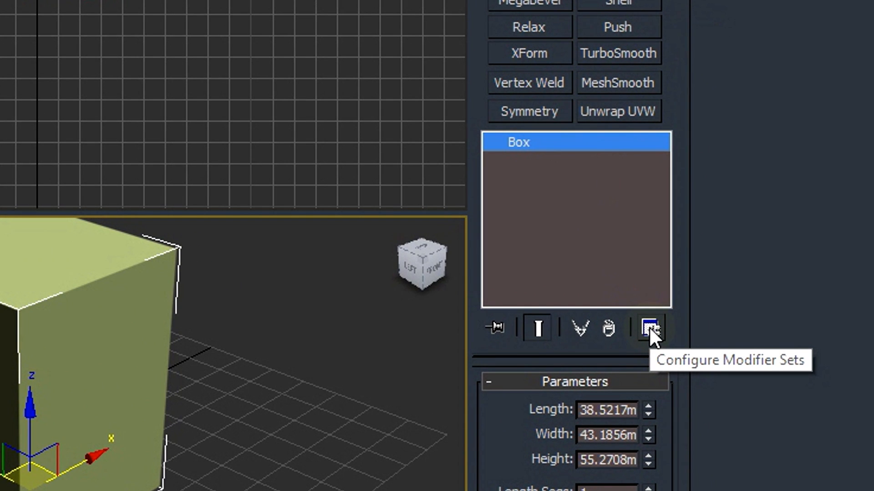
Open Configure Modifier Sets and review the Custom set's 18 buttons, noting Edit Spline in the list
click(650, 328)
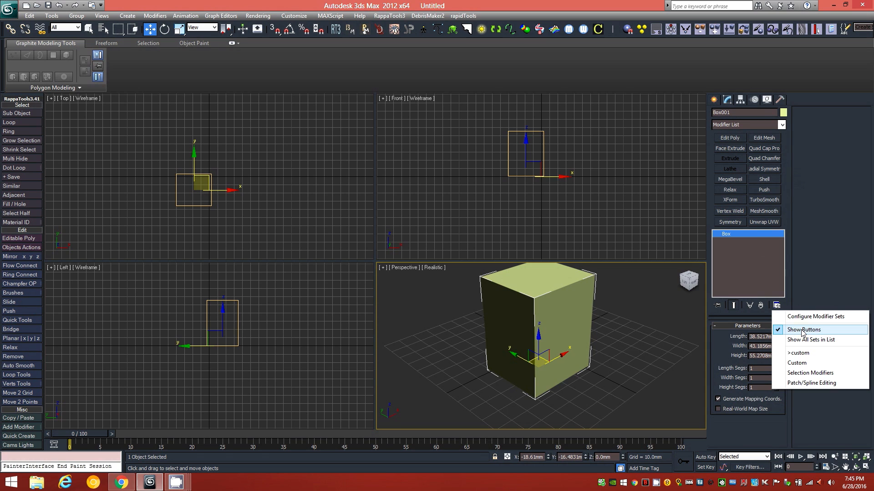
click(815, 317)
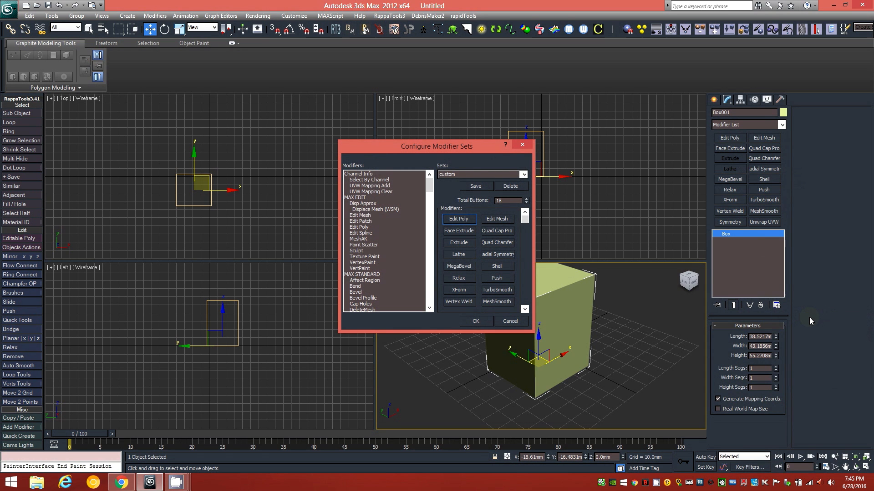
mouse_move(394, 207)
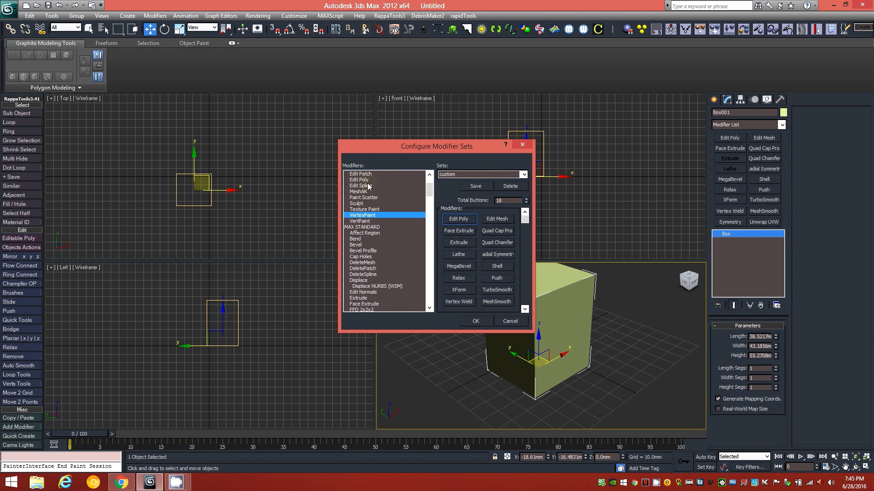
click(360, 185)
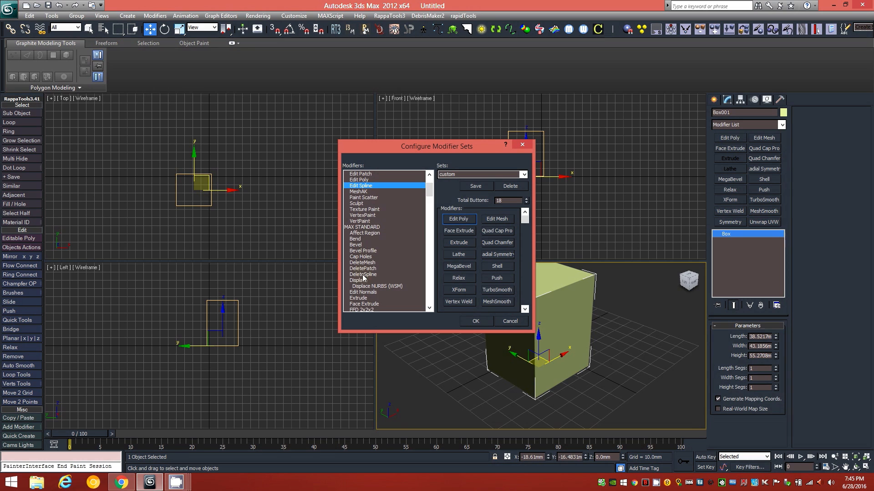
click(522, 174)
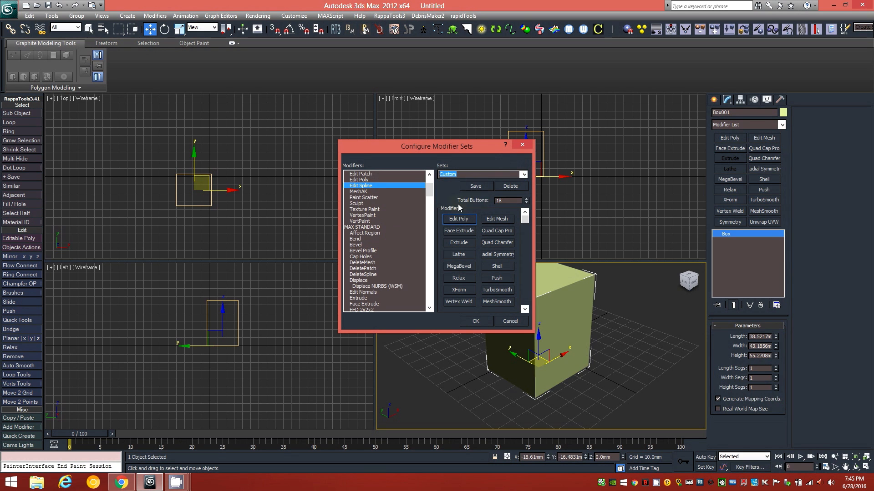
mouse_move(517, 229)
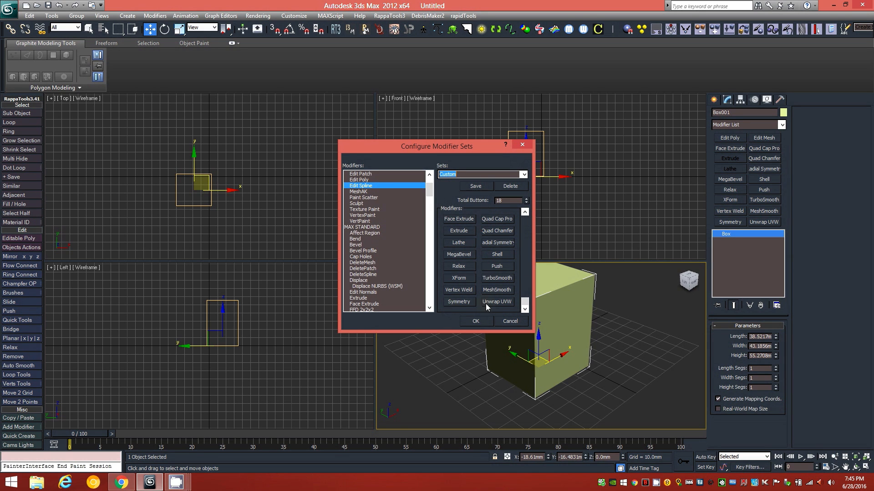
mouse_move(355, 240)
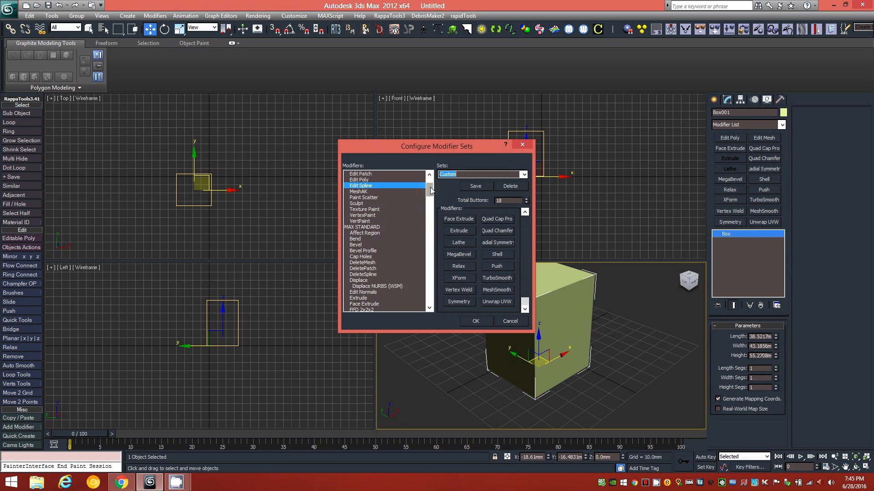
scroll(down, 3)
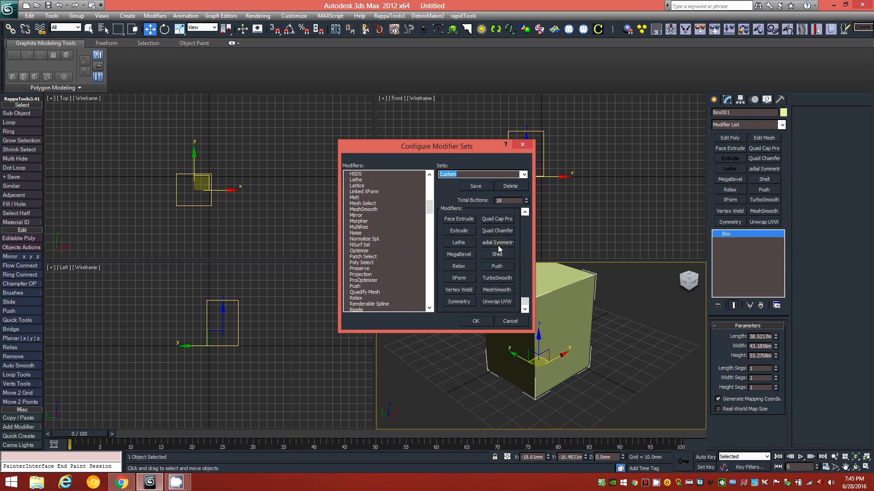
mouse_move(529, 202)
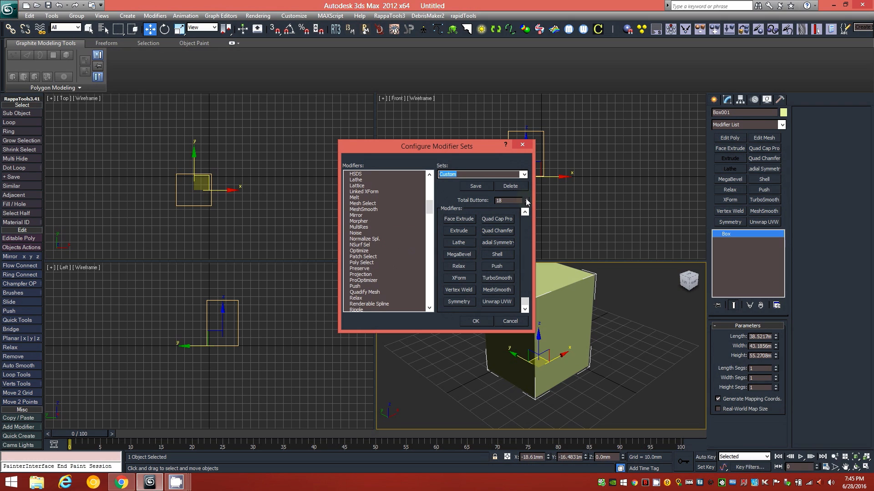
mouse_move(489, 303)
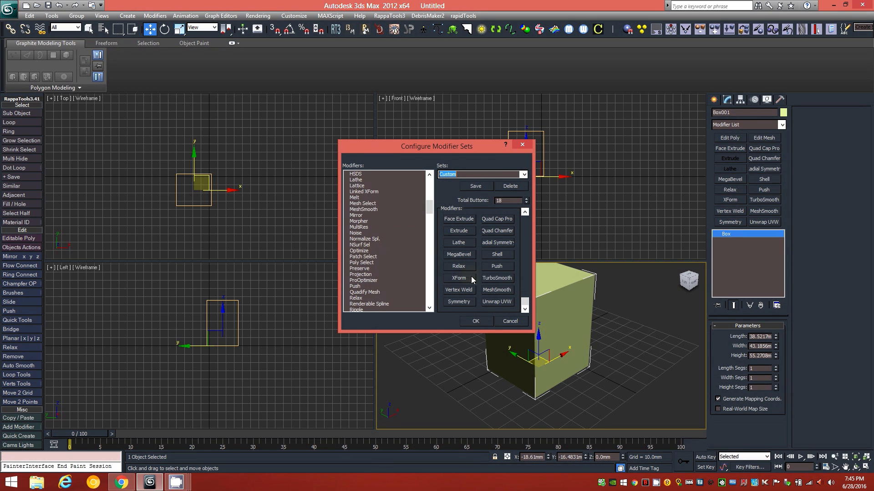
mouse_move(466, 225)
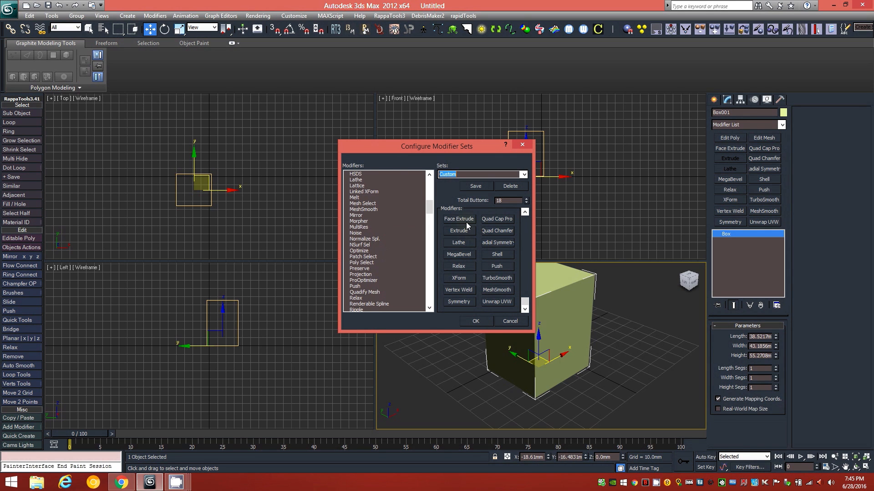
mouse_move(492, 241)
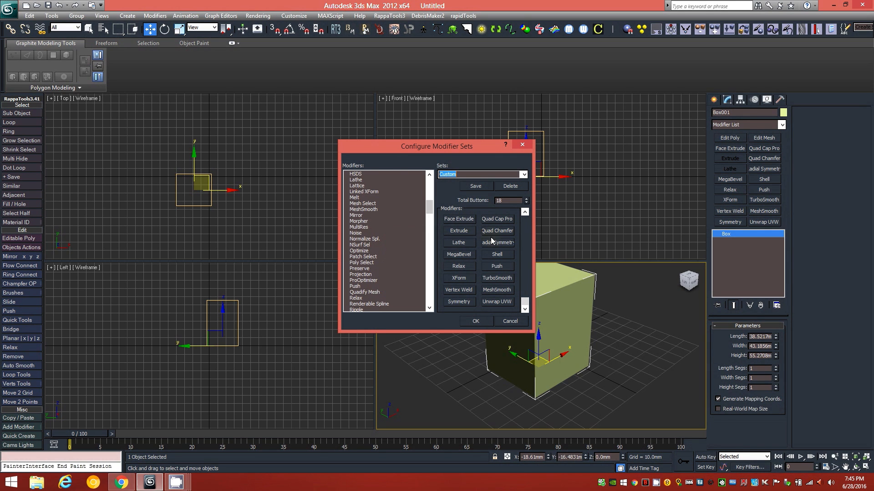
mouse_move(478, 233)
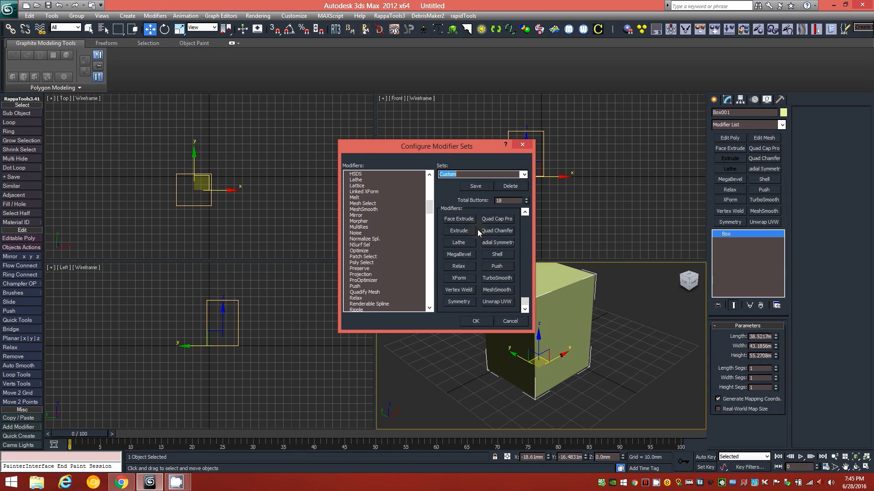
mouse_move(462, 224)
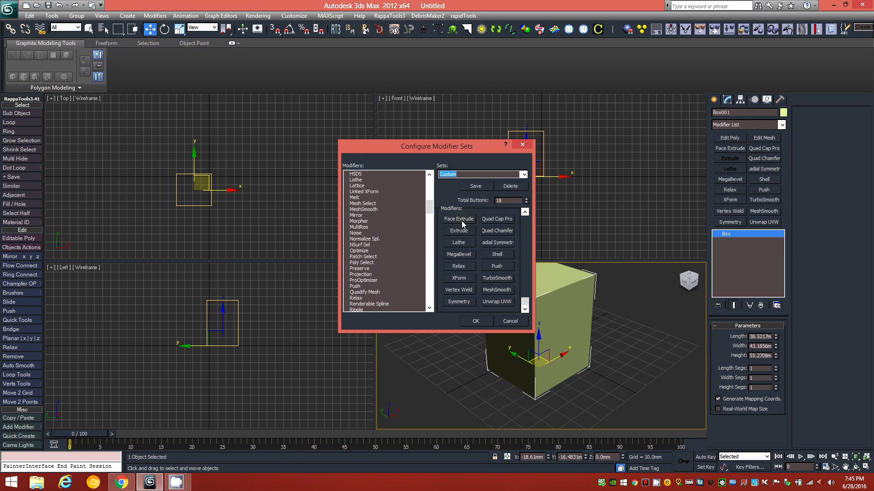
mouse_move(512, 213)
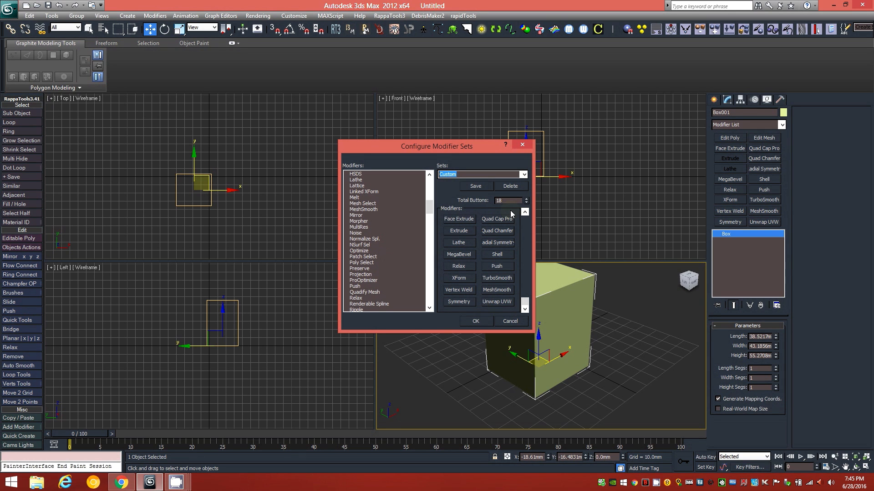
mouse_move(482, 211)
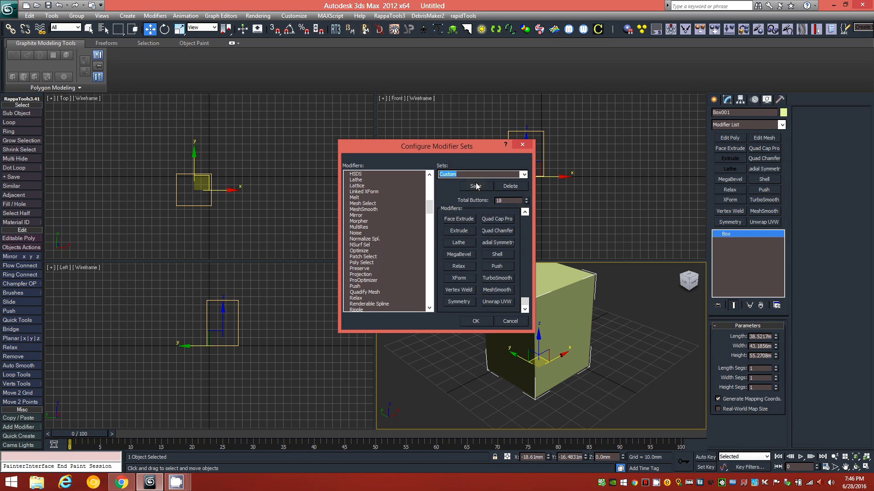
mouse_move(487, 170)
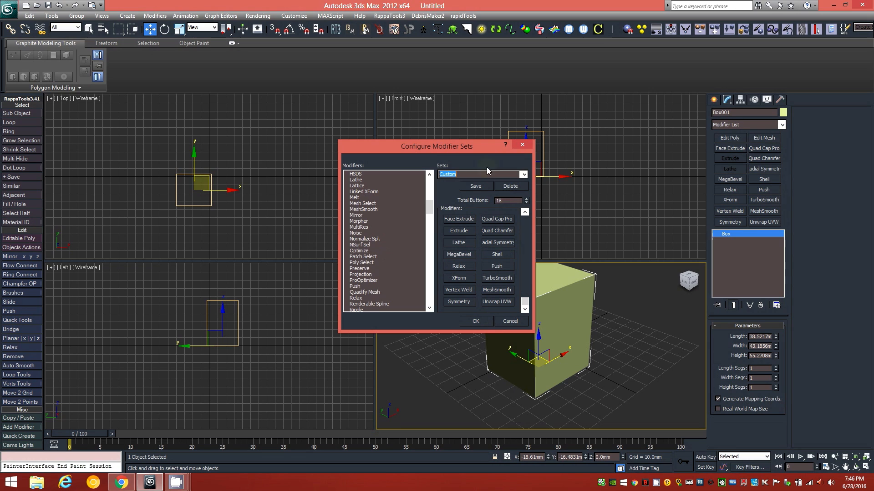
mouse_move(477, 192)
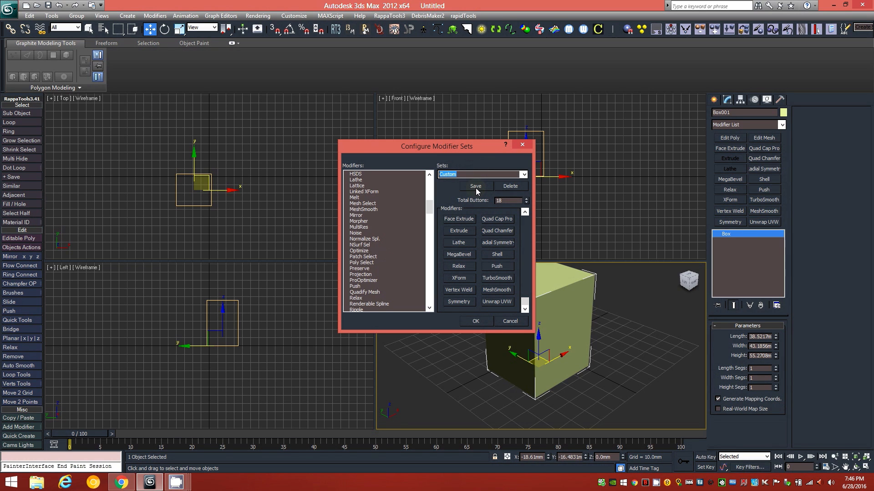
mouse_move(496, 327)
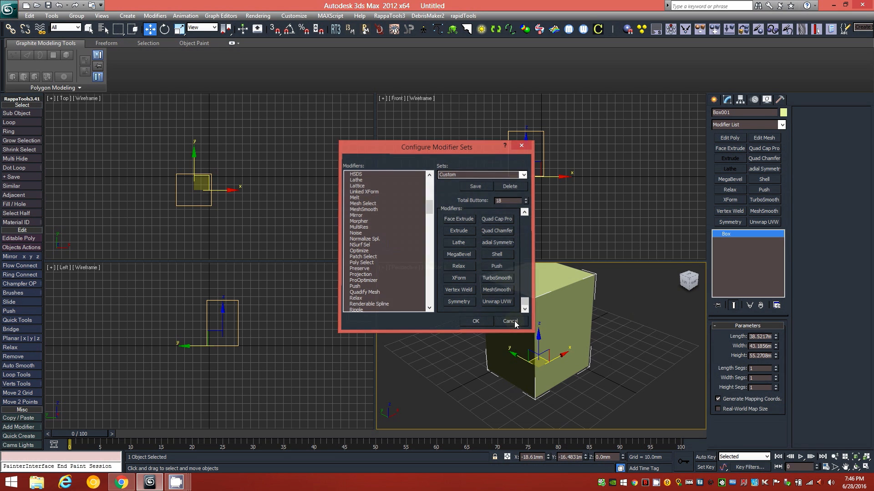
Cancel the set configuration and stack Quad Chamfer, Quad Cap Pro and Symmetry on Box001
click(509, 321)
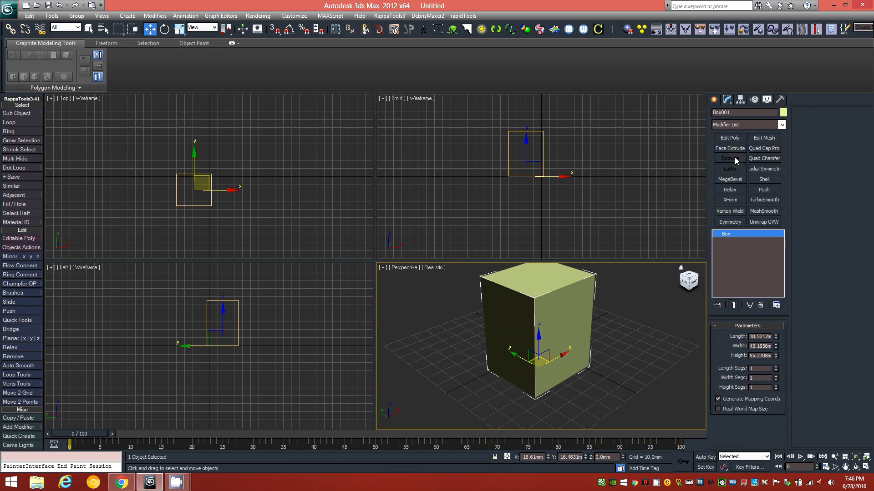
mouse_move(790, 133)
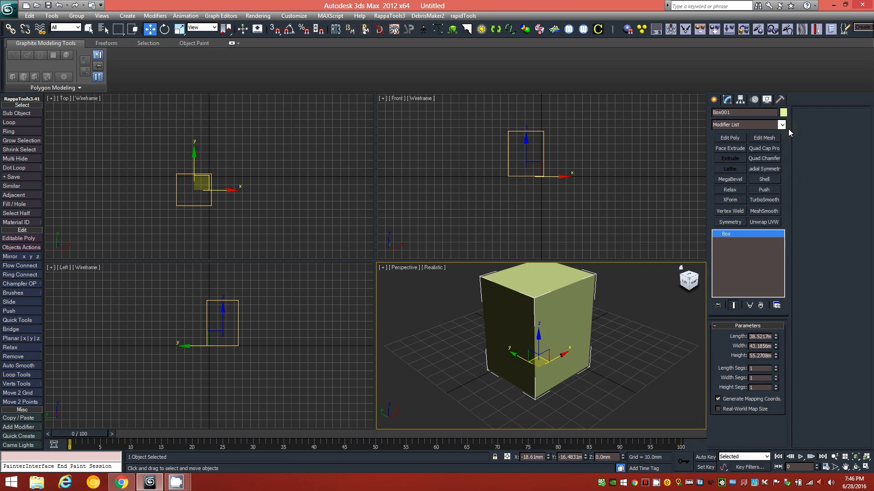
mouse_move(774, 173)
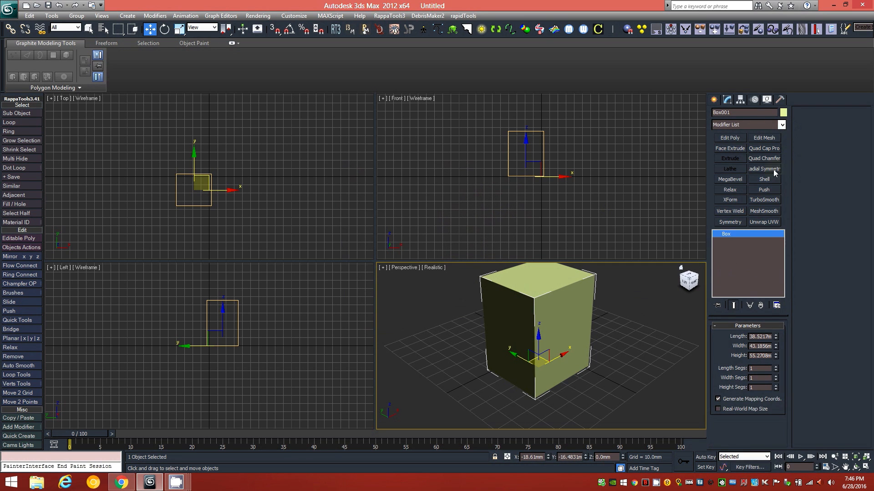
mouse_move(767, 192)
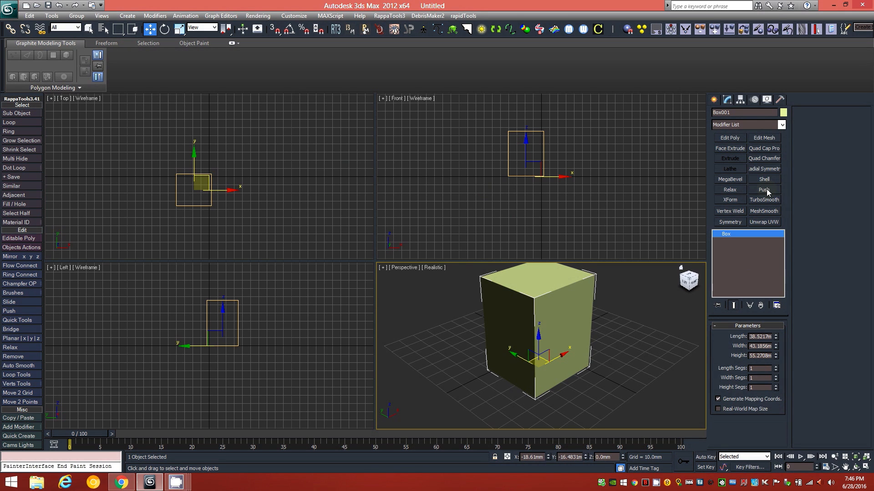
mouse_move(735, 146)
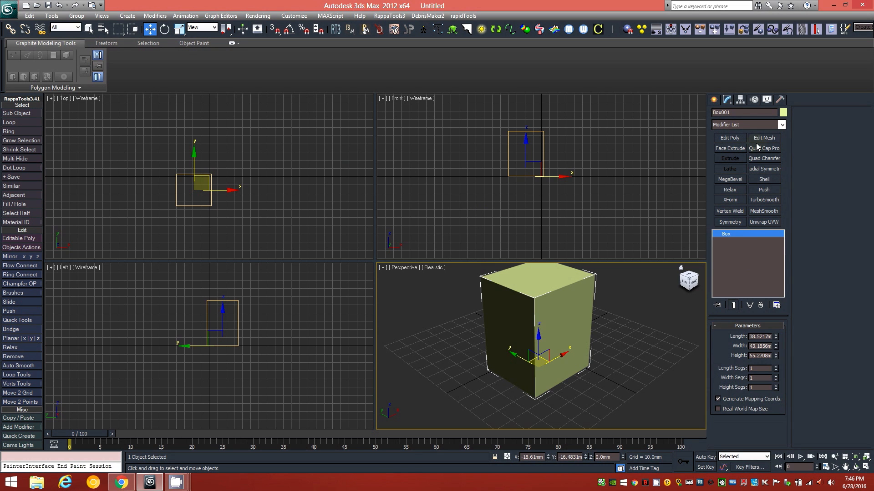
mouse_move(755, 152)
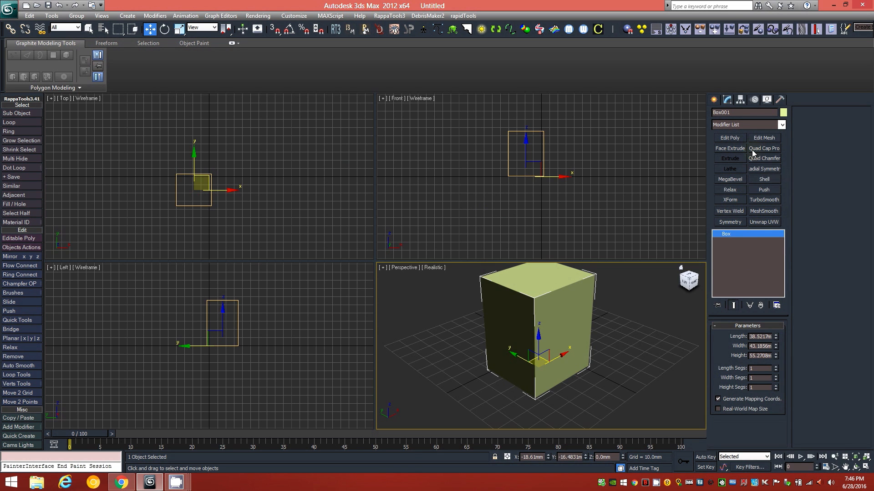
click(764, 158)
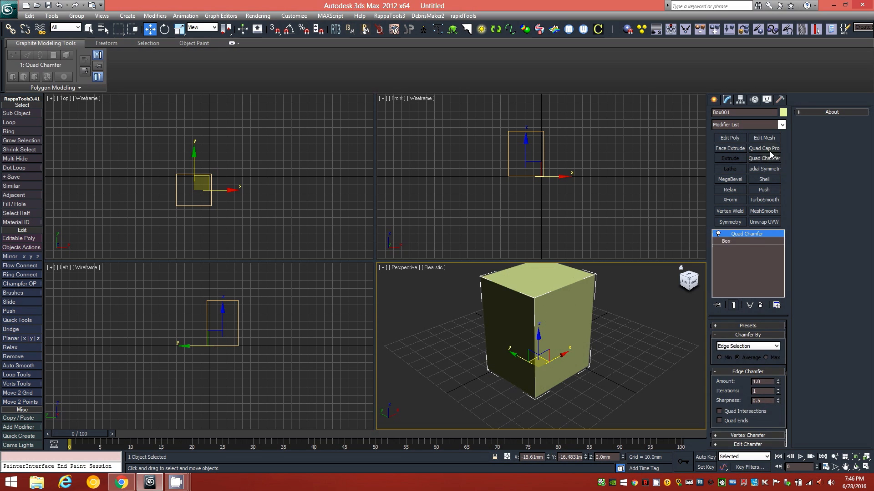
click(764, 148)
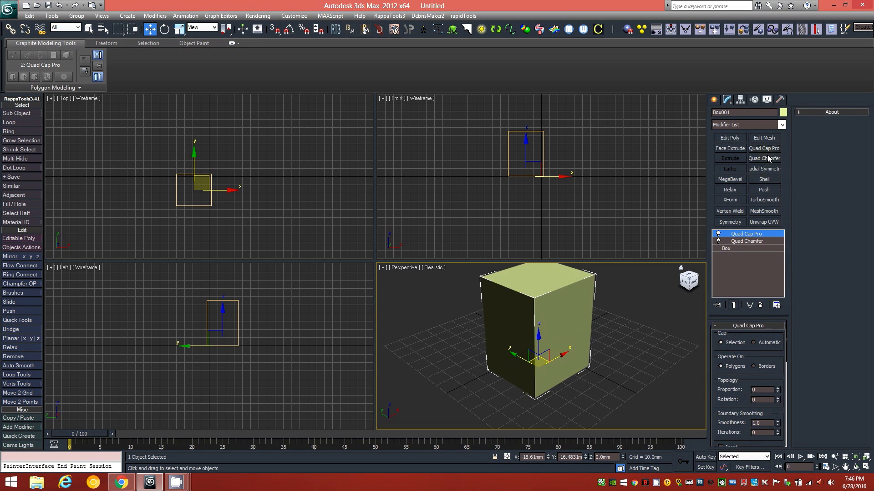
mouse_move(740, 233)
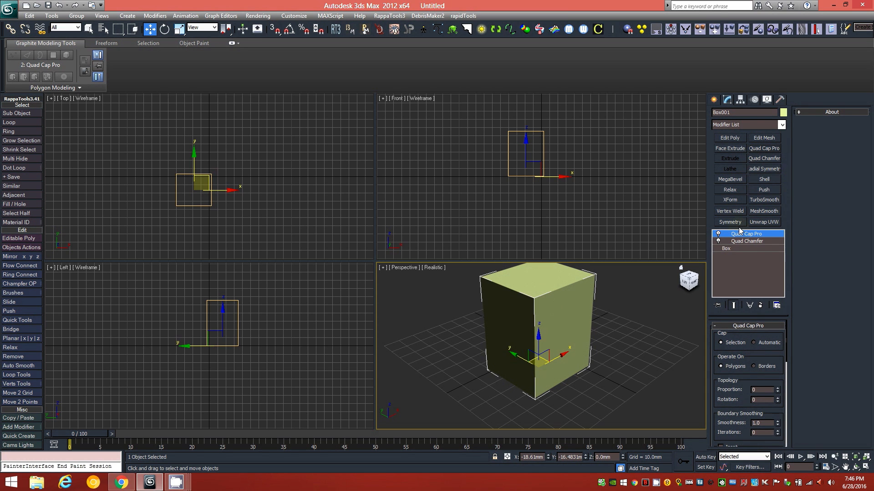
mouse_move(741, 226)
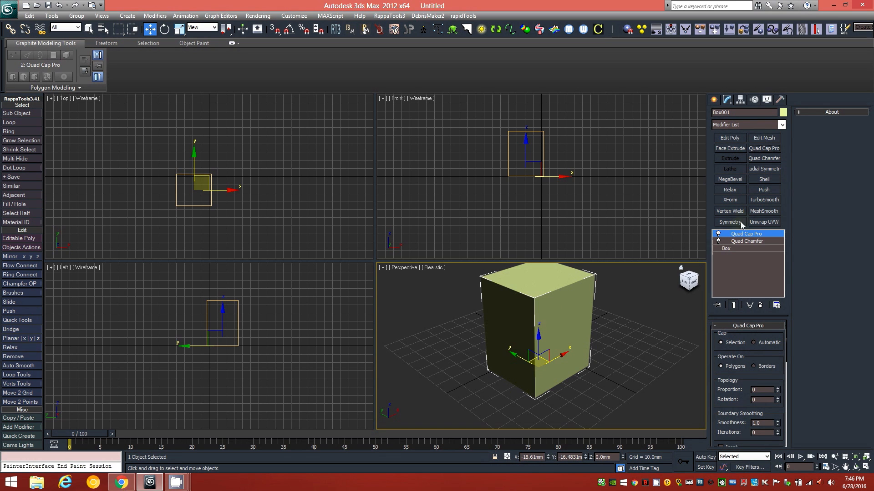
mouse_move(762, 202)
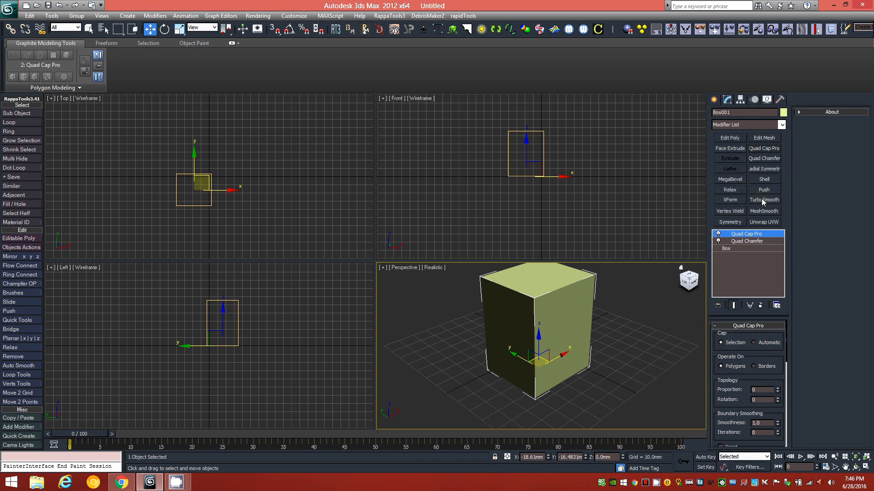
mouse_move(766, 177)
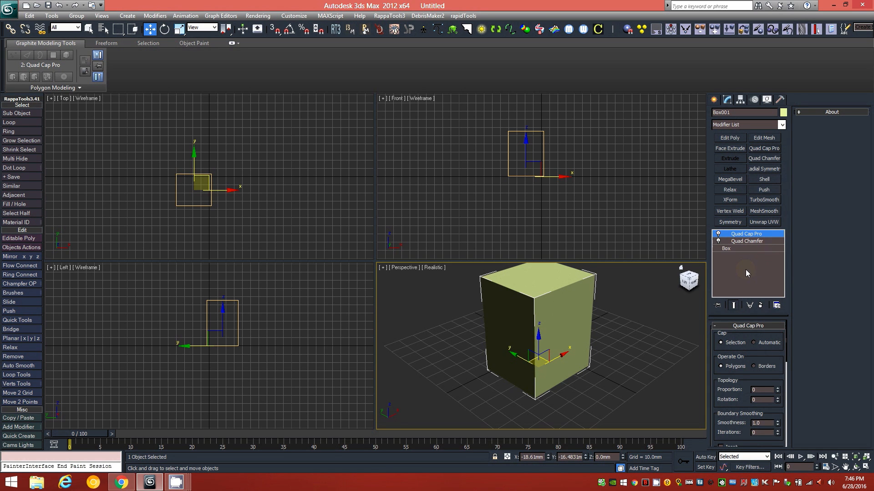
click(729, 222)
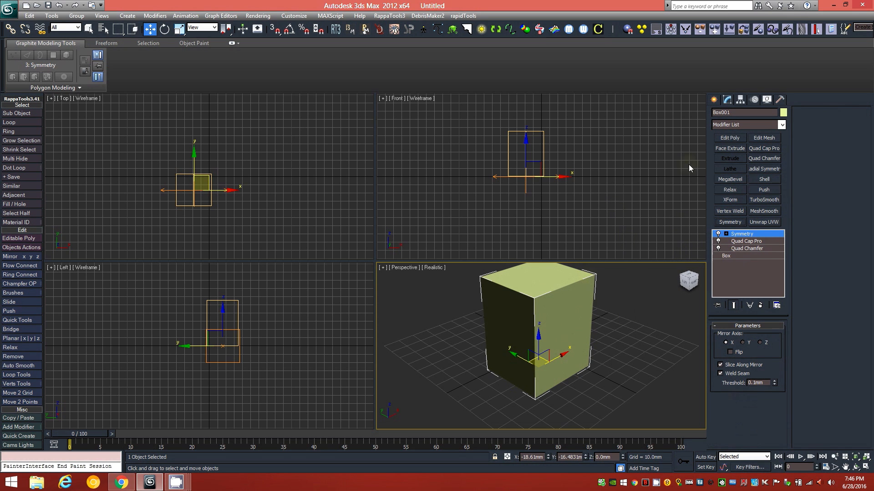
click(777, 124)
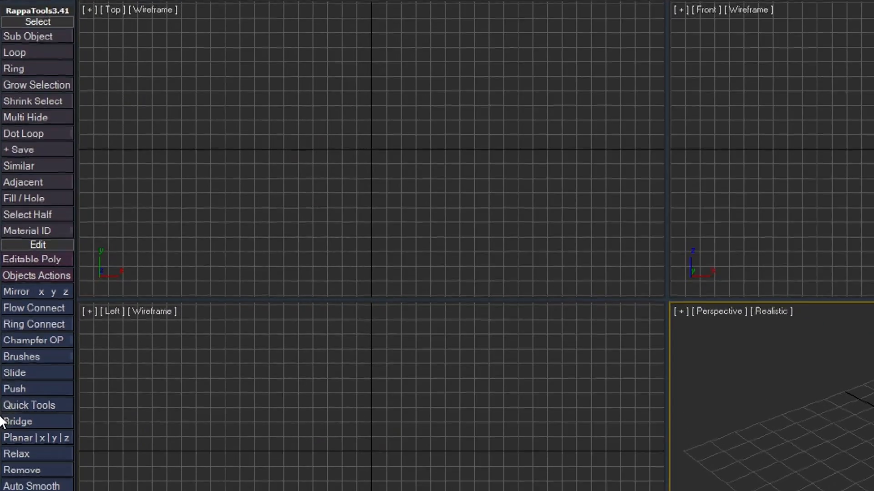
Scroll down the RappaTools side toolbar to look over its buttons
scroll(down, 3)
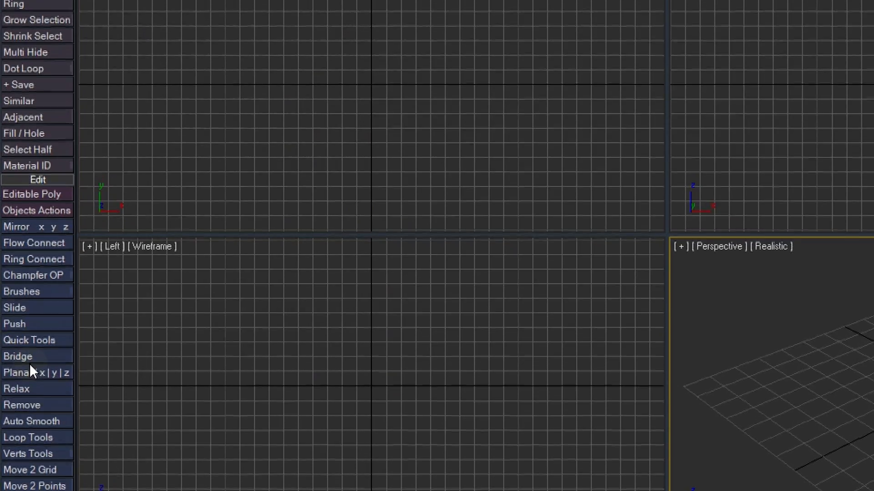
scroll(down, 3)
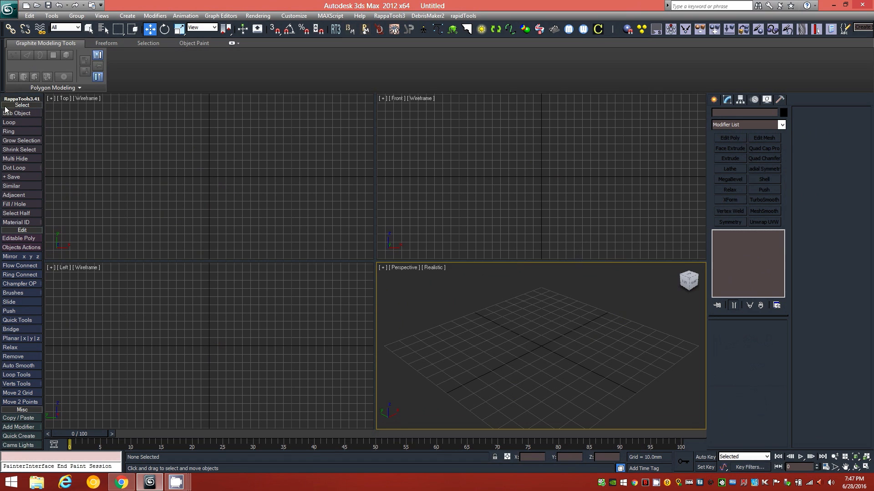
mouse_move(32, 447)
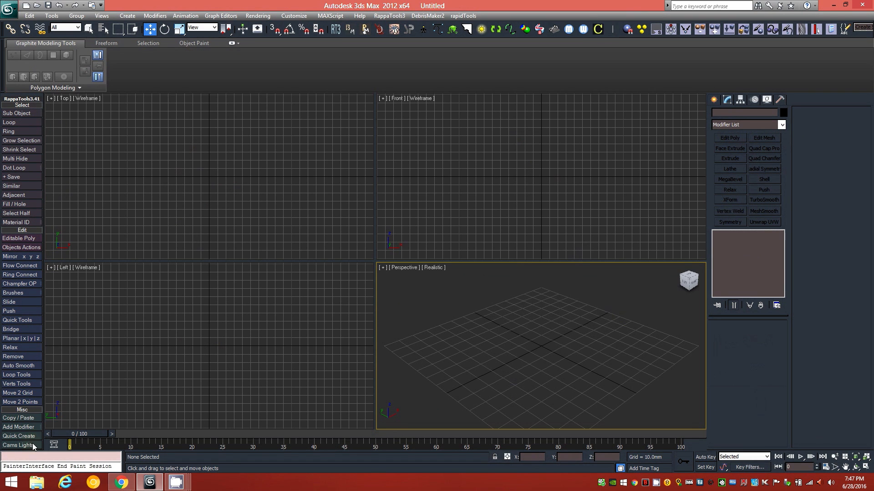
mouse_move(15, 166)
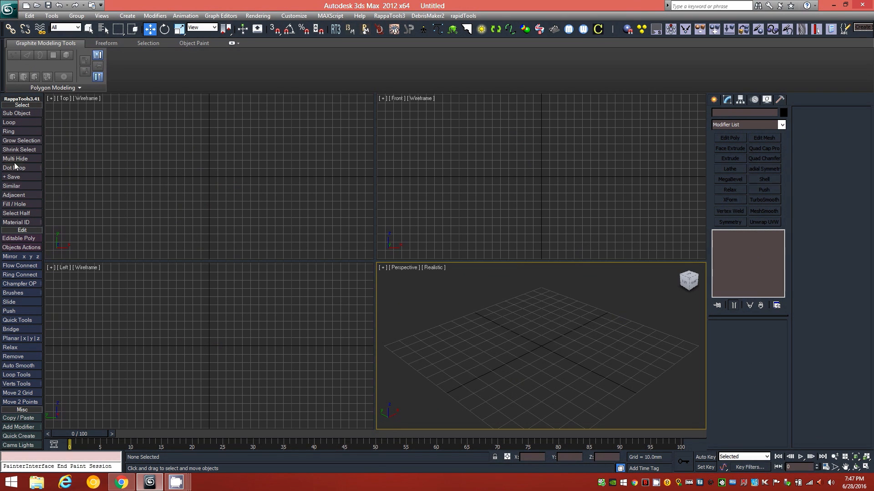
mouse_move(91, 149)
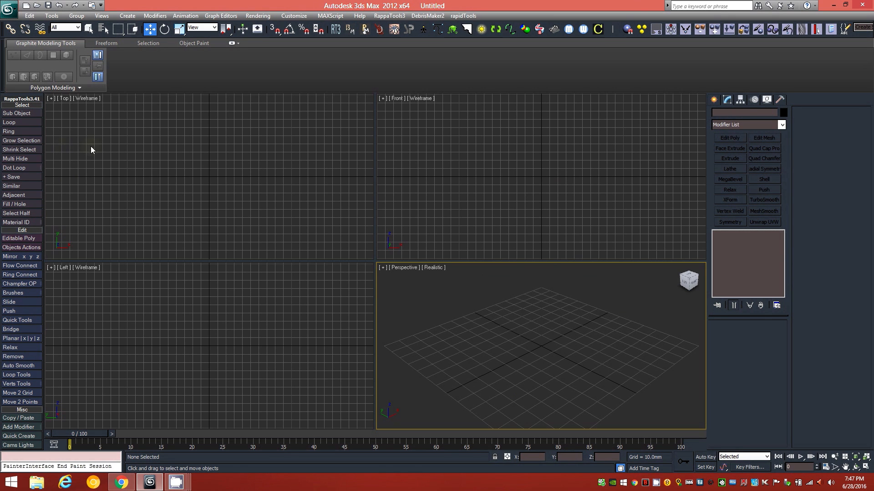
mouse_move(82, 157)
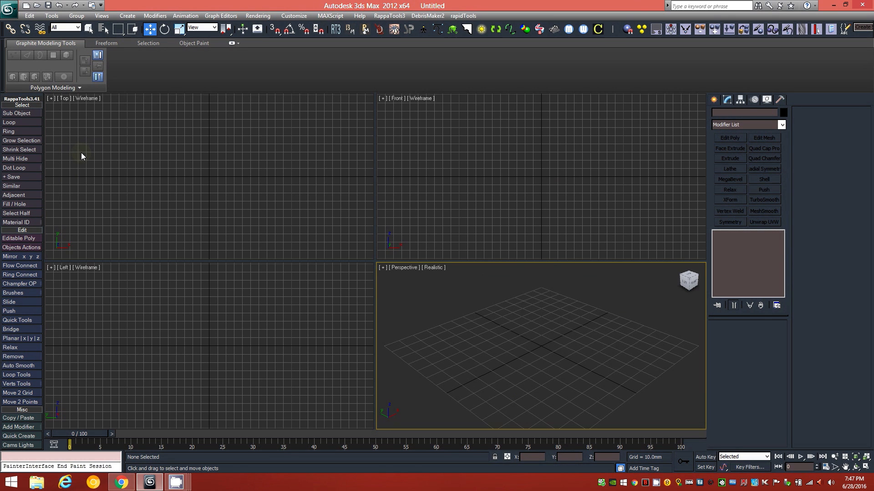
mouse_move(33, 156)
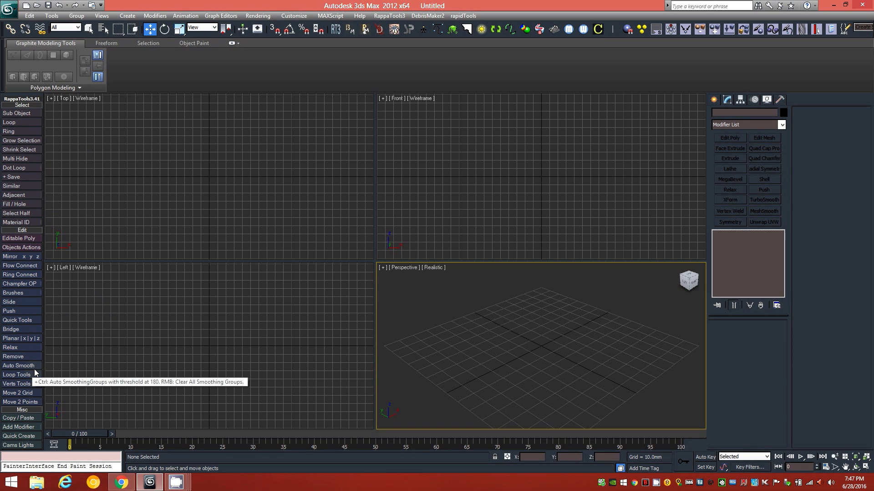
mouse_move(144, 276)
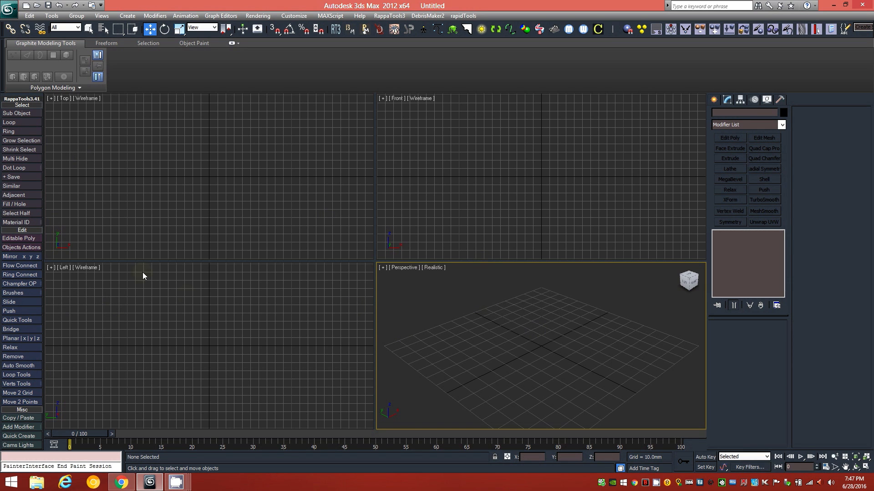
mouse_move(518, 338)
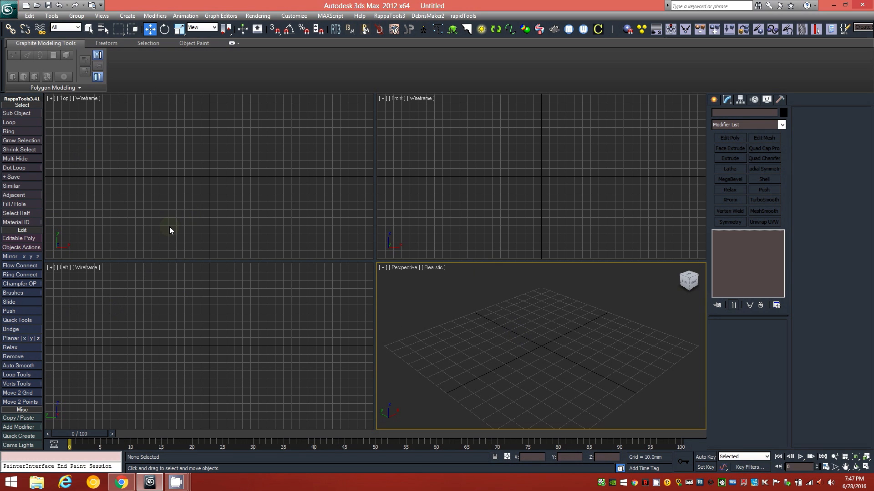
mouse_move(22, 131)
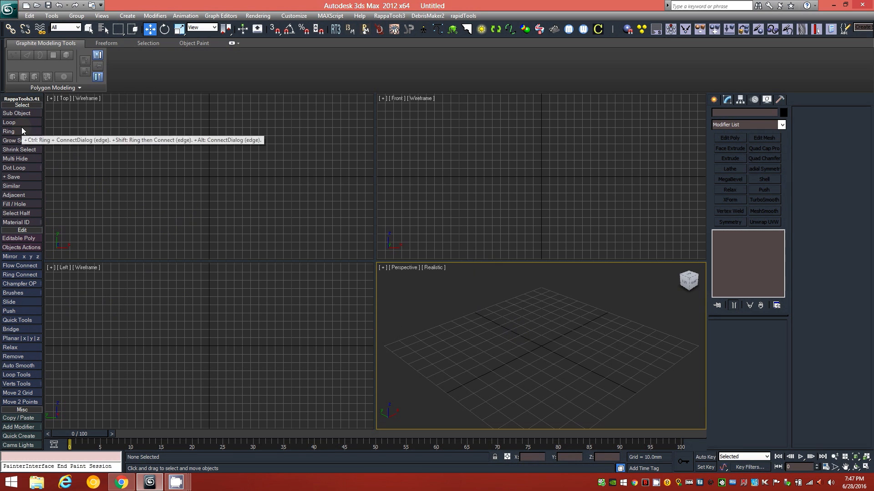
mouse_move(87, 358)
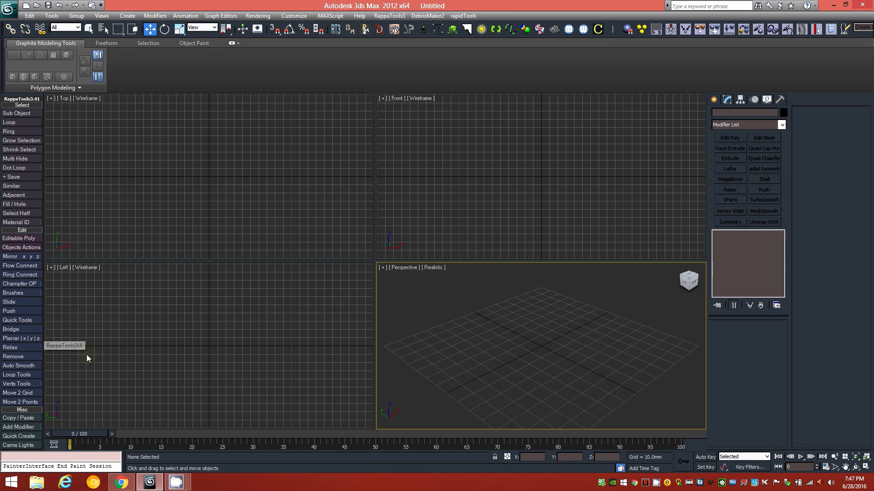
mouse_move(487, 309)
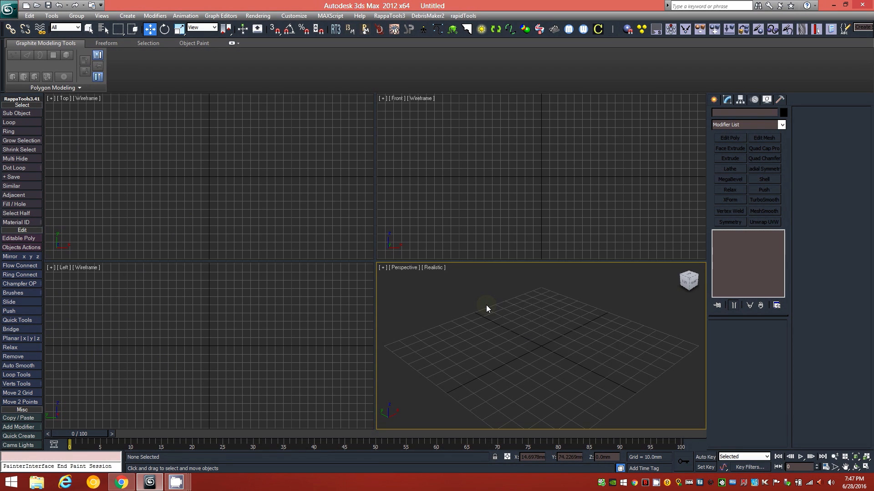
mouse_move(474, 293)
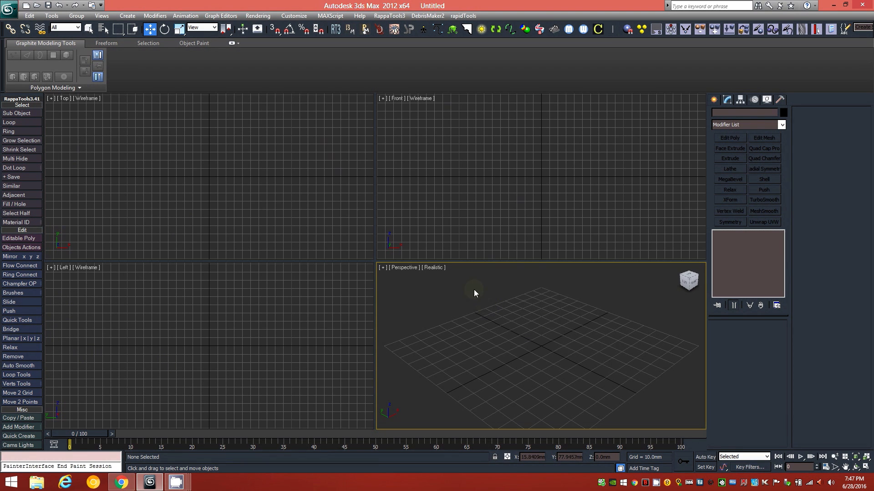